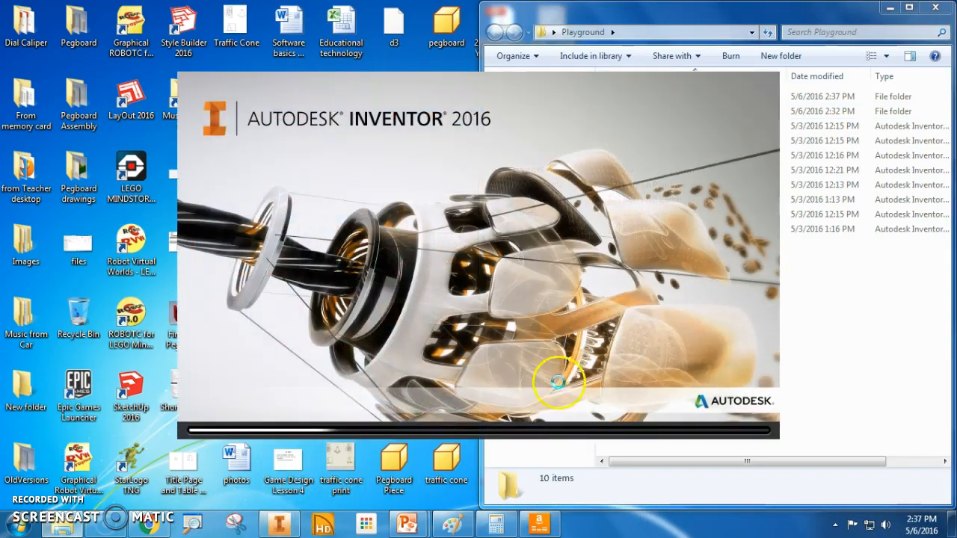
mouse_move(718, 85)
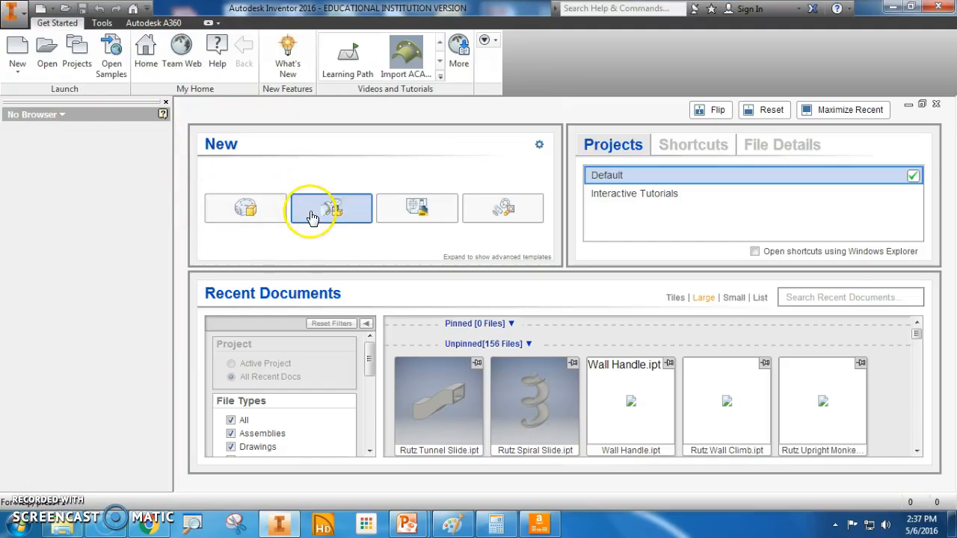
Start a new file to bring up the Create New File template dialog.
left_click(17, 52)
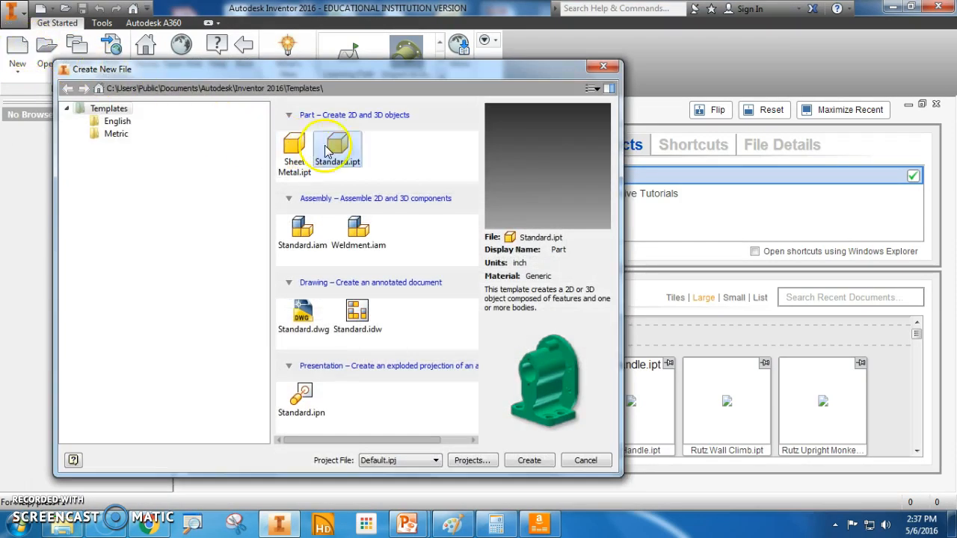
Create a new Standard.iam assembly and browse to the Playground folder on the Desktop.
left_click(529, 461)
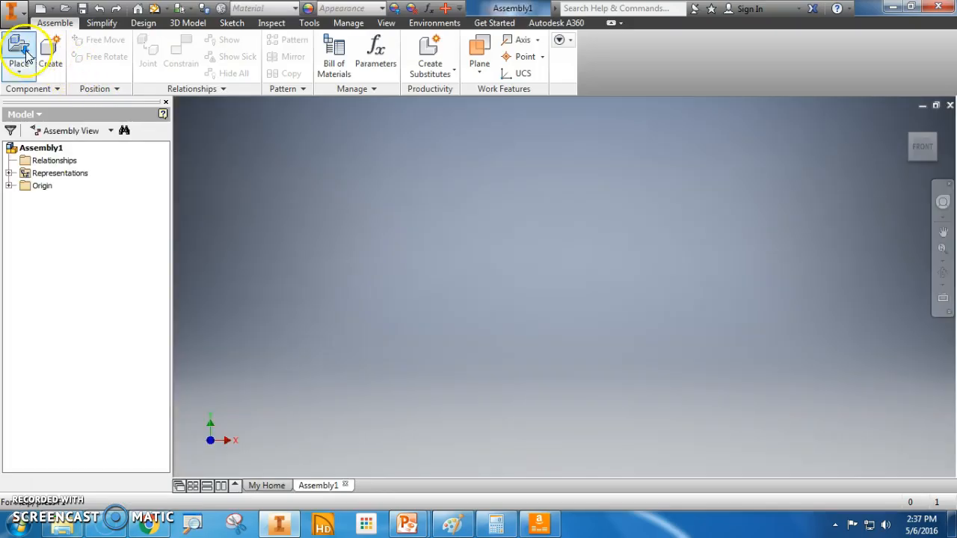
left_click(18, 52)
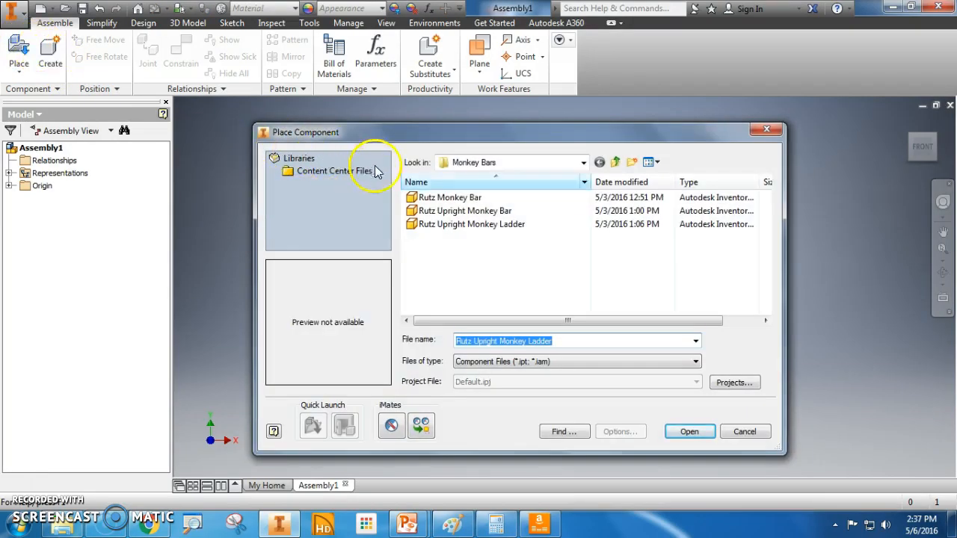
left_click(580, 162)
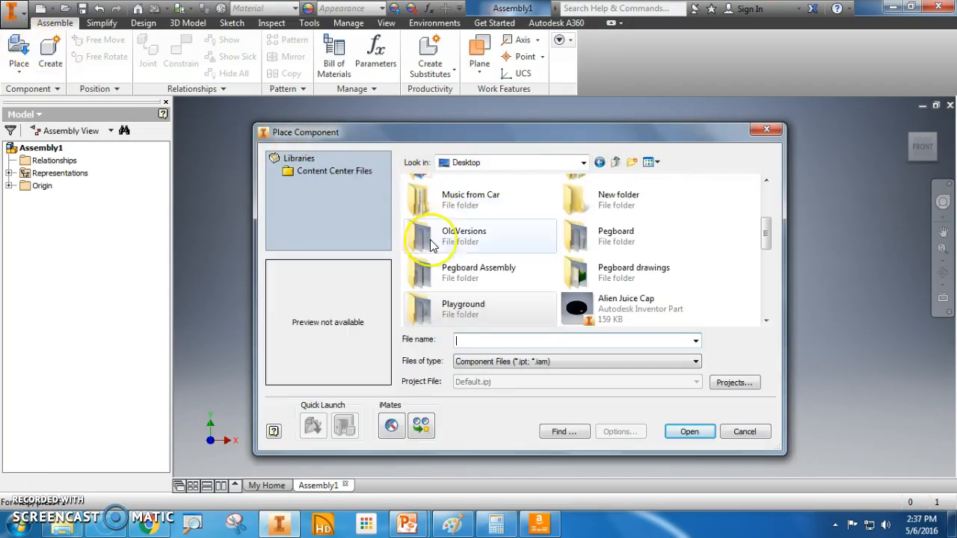
mouse_move(466, 306)
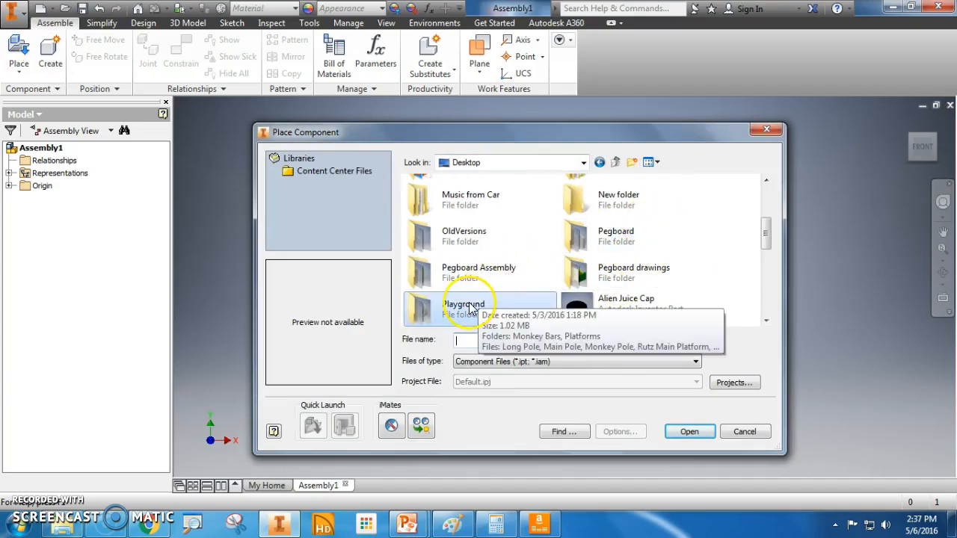
double_click(465, 308)
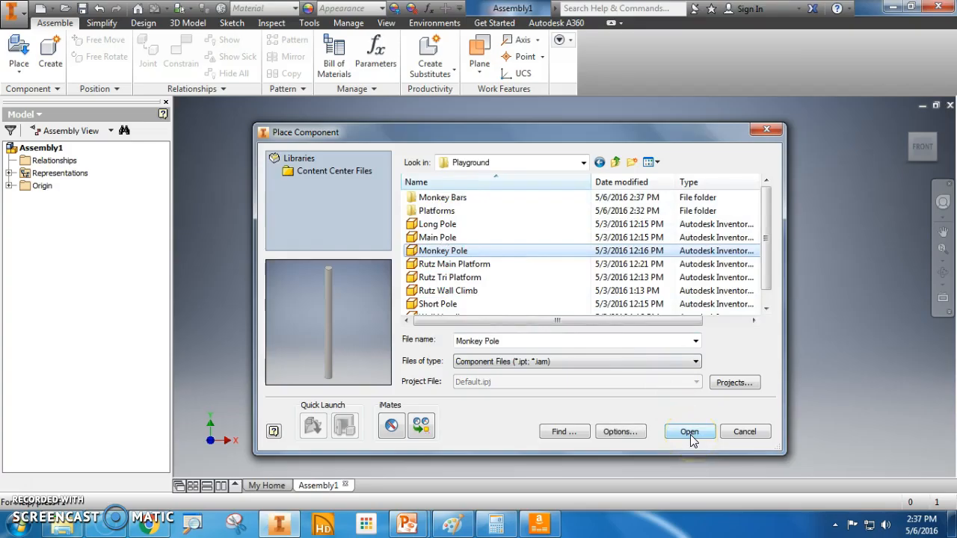
Place the Monkey Pole part as the first component of the assembly.
left_click(688, 431)
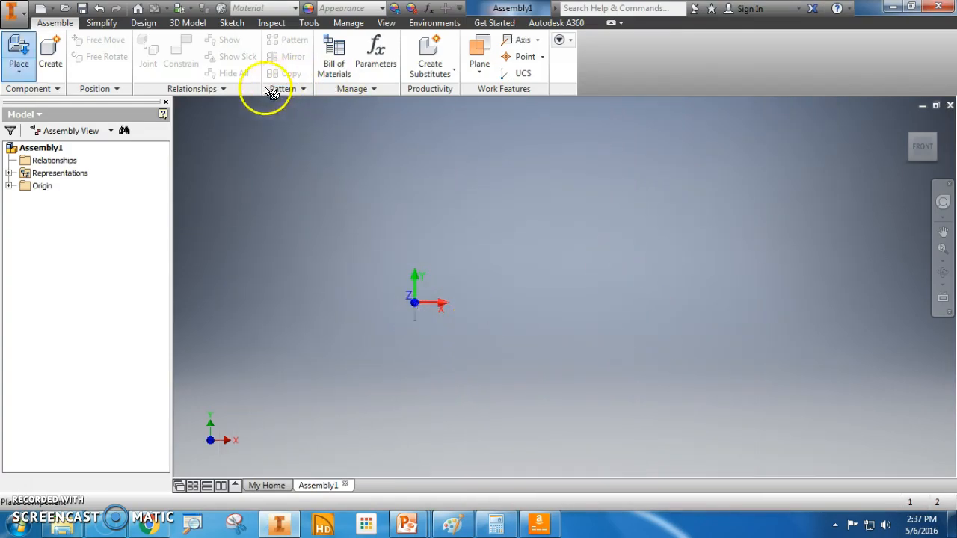
left_click(18, 53)
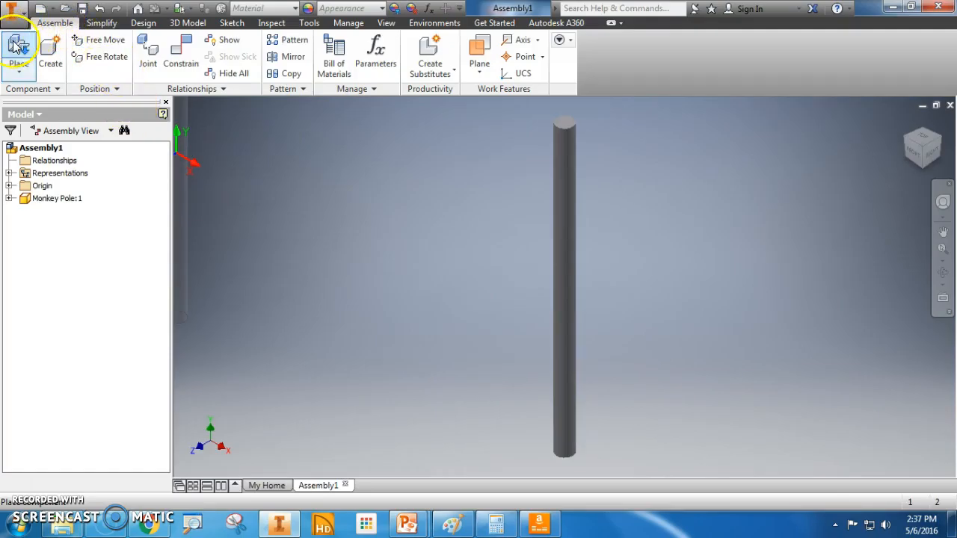
Place two Rutz Monkey Bars and two Rutz Upright Monkey Bars from the Monkey Bars folder.
left_click(18, 52)
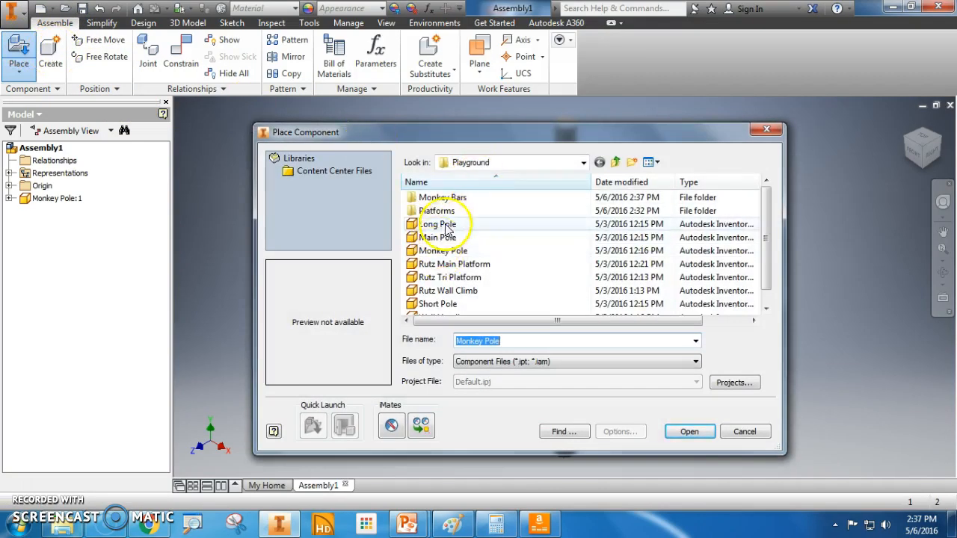
left_click(688, 431)
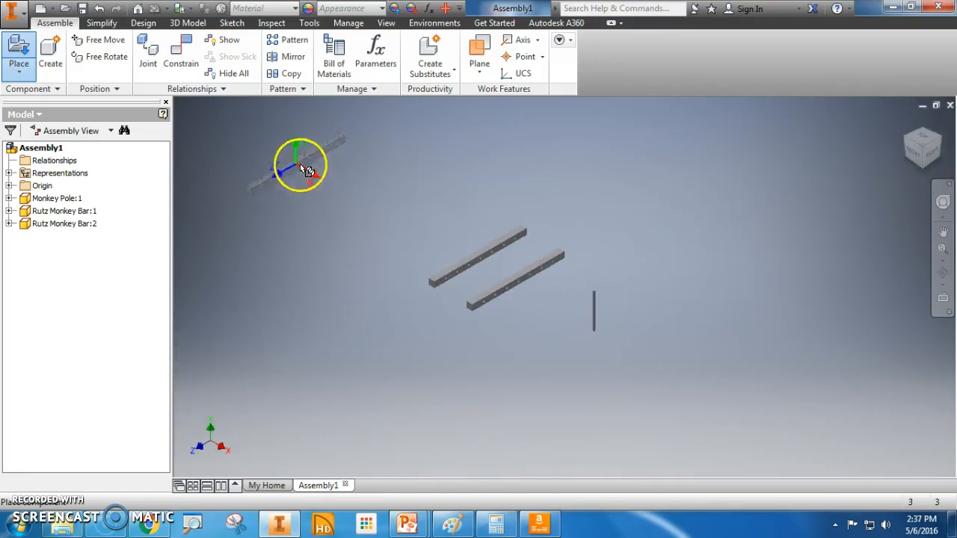
left_click(18, 53)
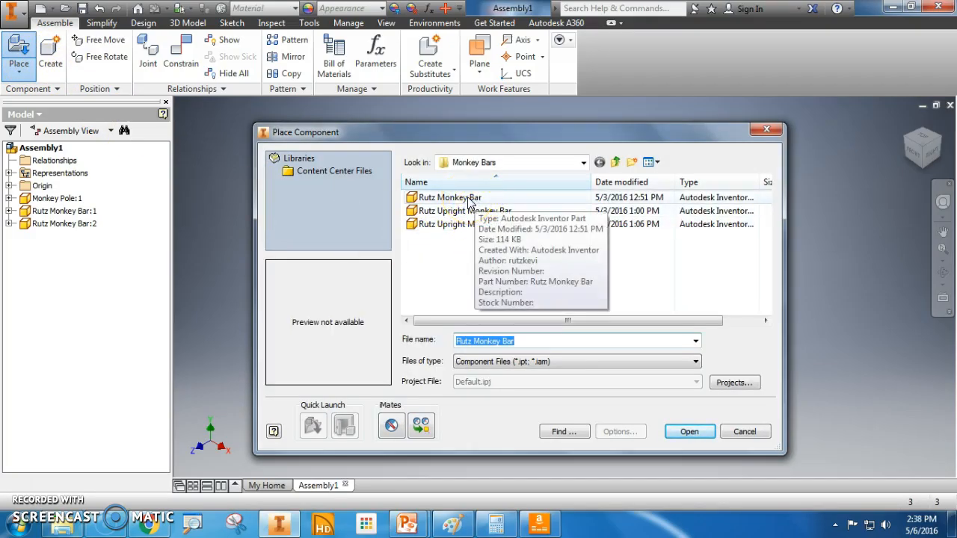
mouse_move(422, 224)
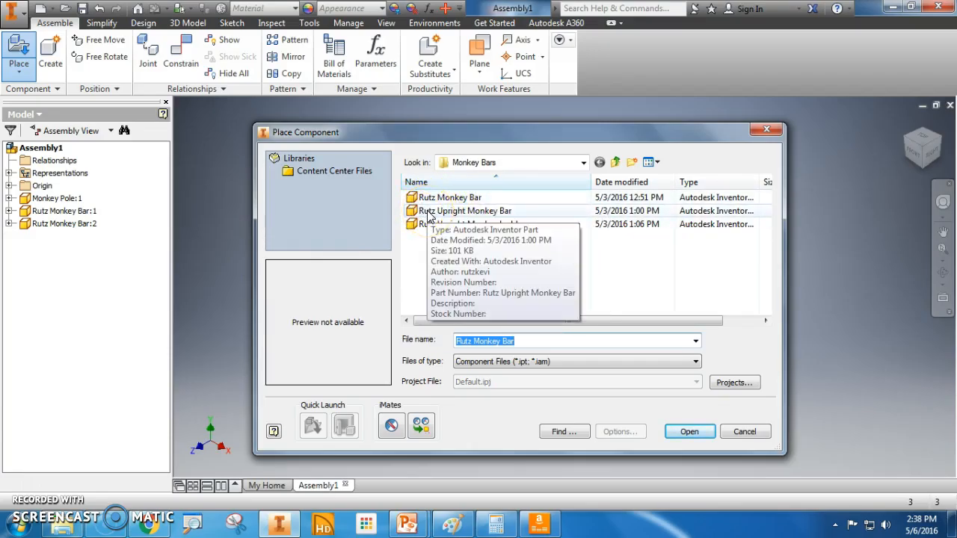
left_click(465, 210)
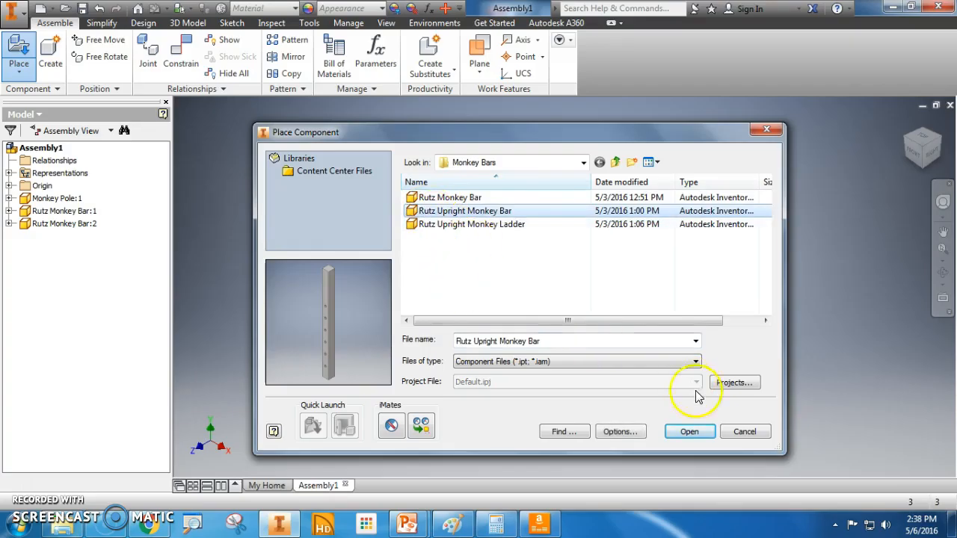
left_click(687, 430)
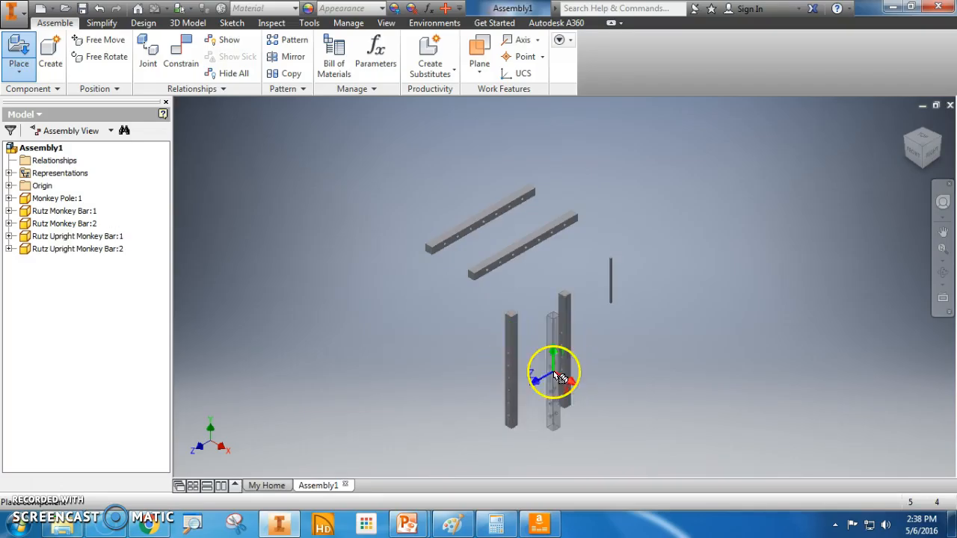
Place two Rutz Upright Monkey Ladders into the assembly.
left_click(18, 56)
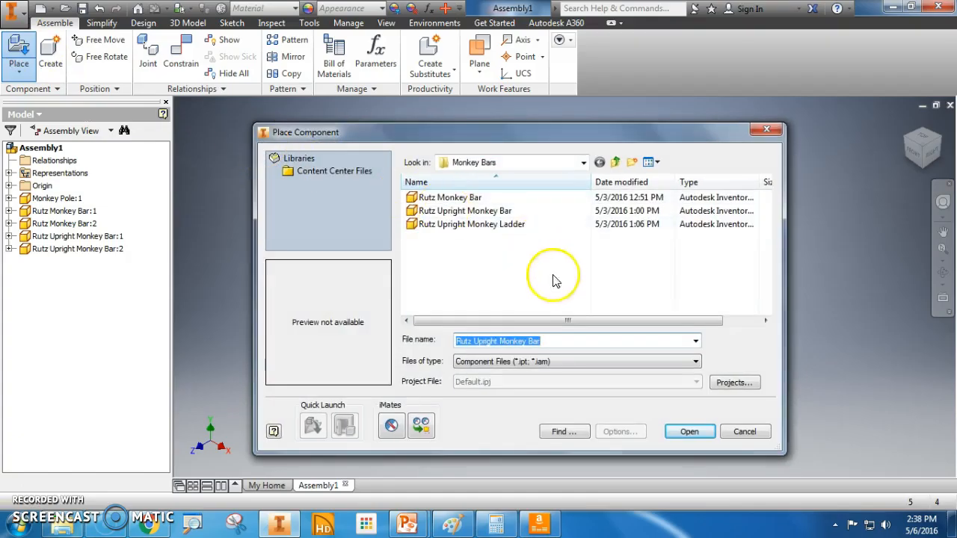
left_click(687, 431)
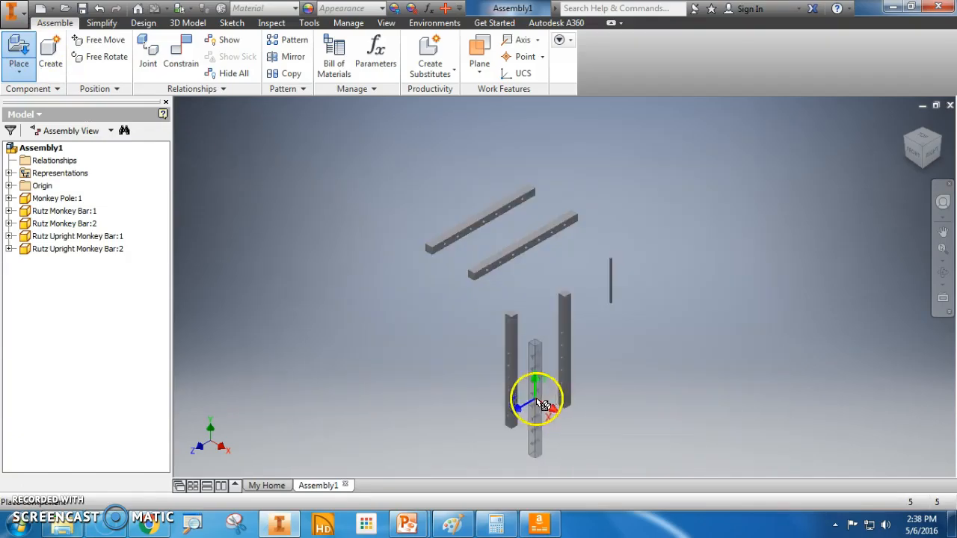
left_click_drag(537, 404, 288, 326)
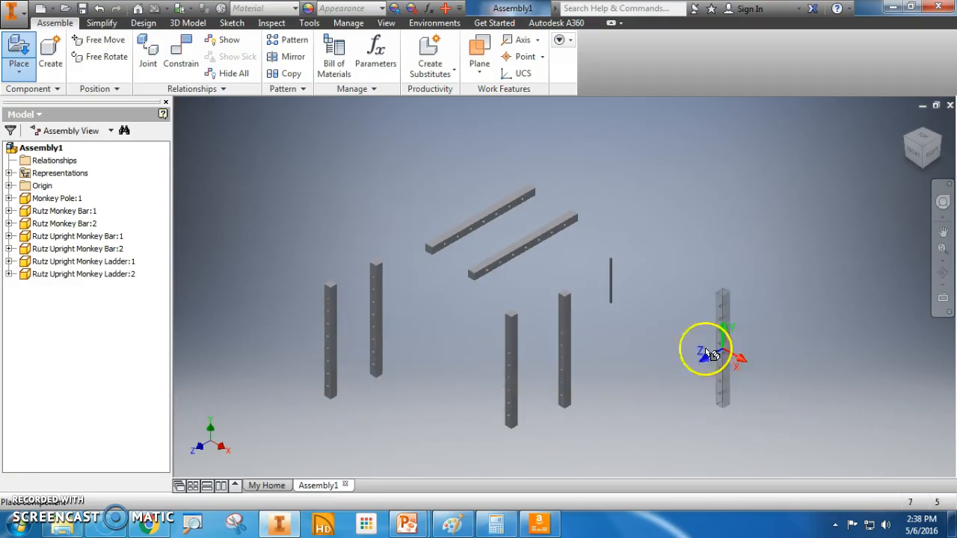
left_click(18, 53)
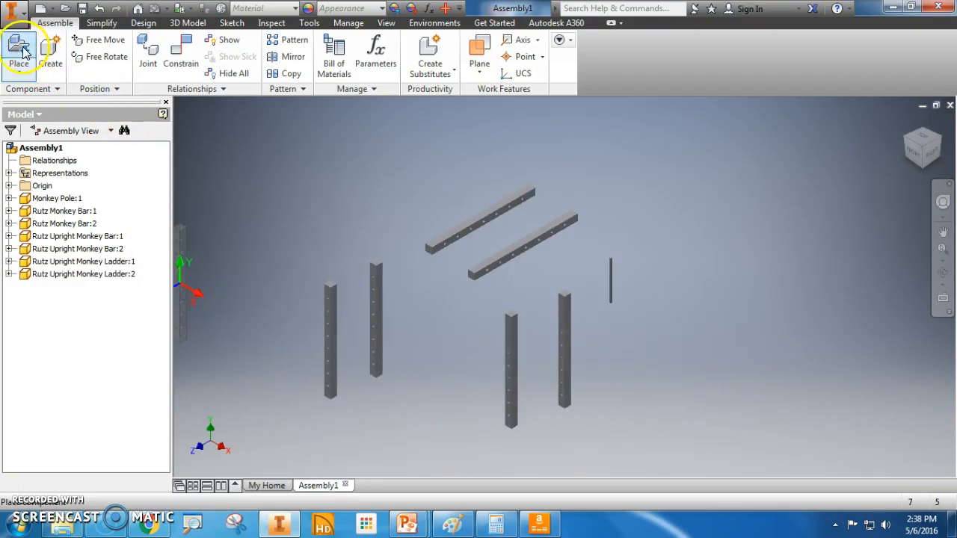
mouse_move(505, 54)
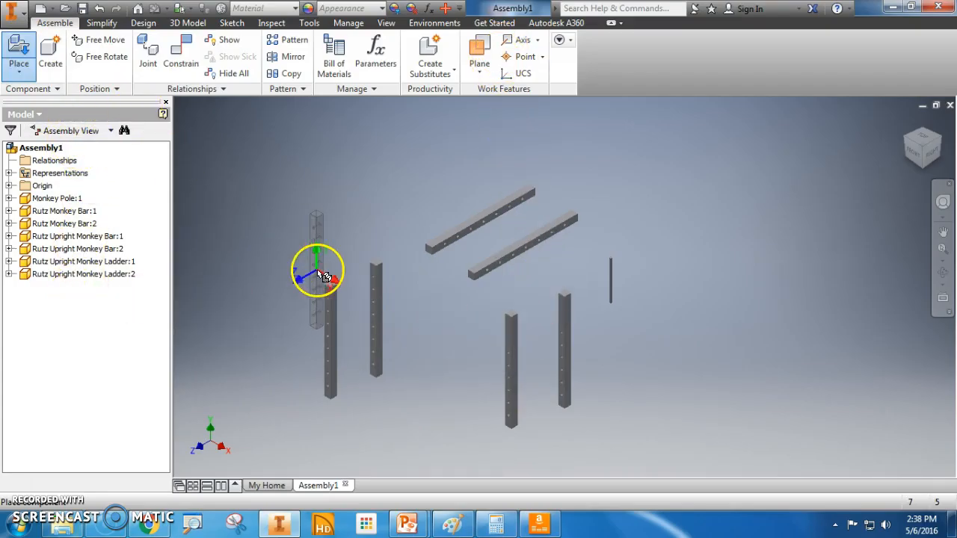
mouse_move(565, 309)
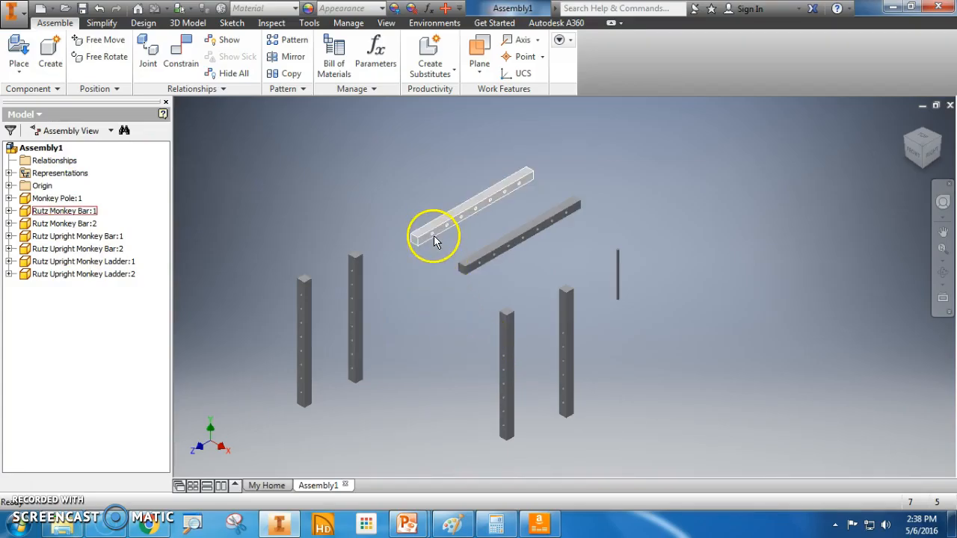
left_click(567, 359)
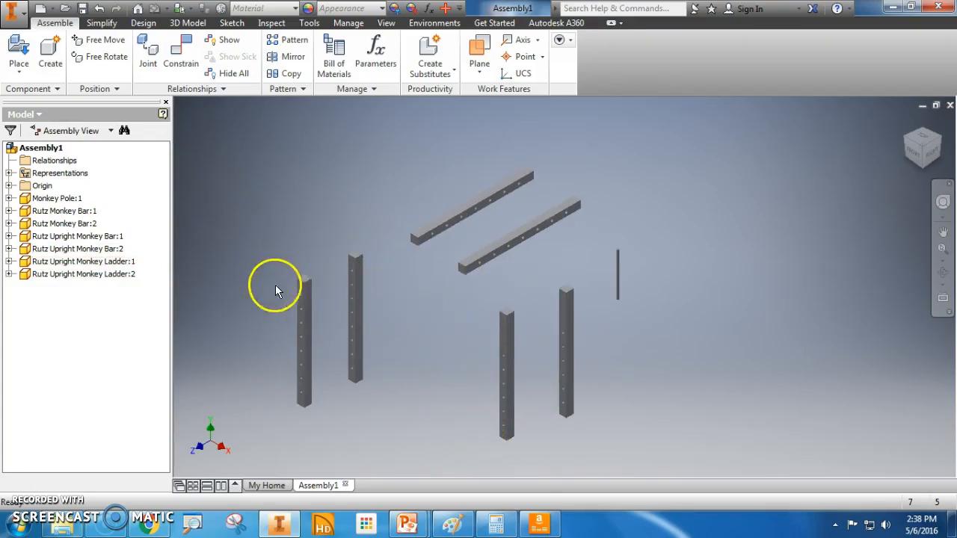
mouse_move(607, 323)
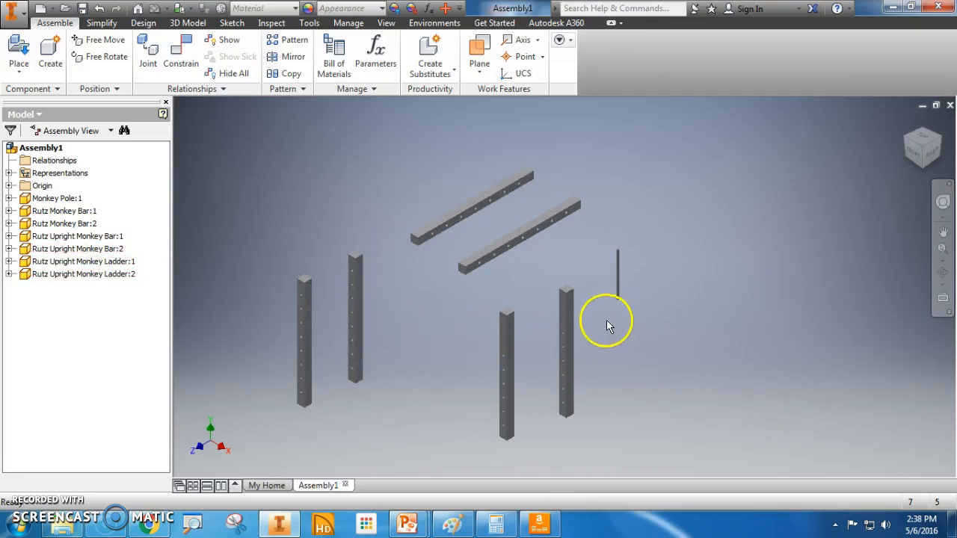
mouse_move(401, 131)
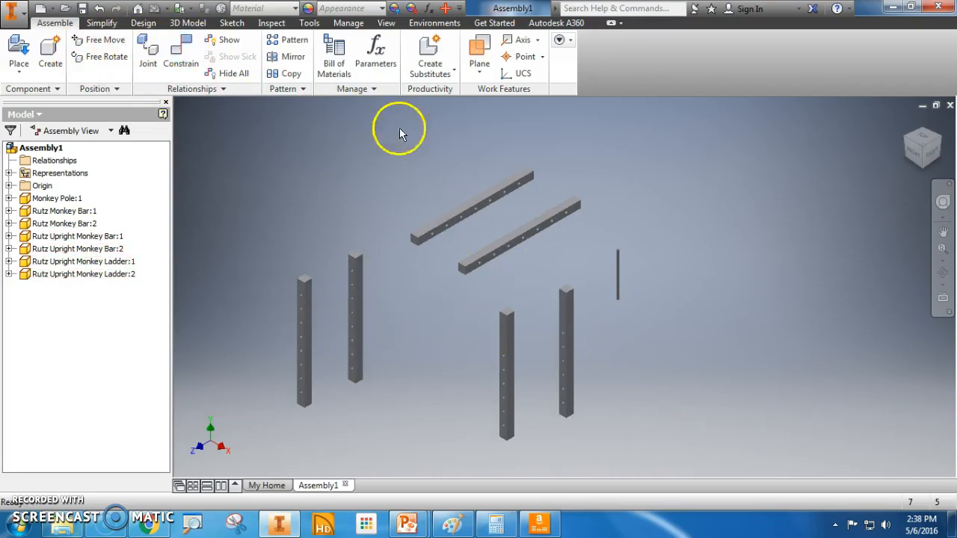
mouse_move(223, 131)
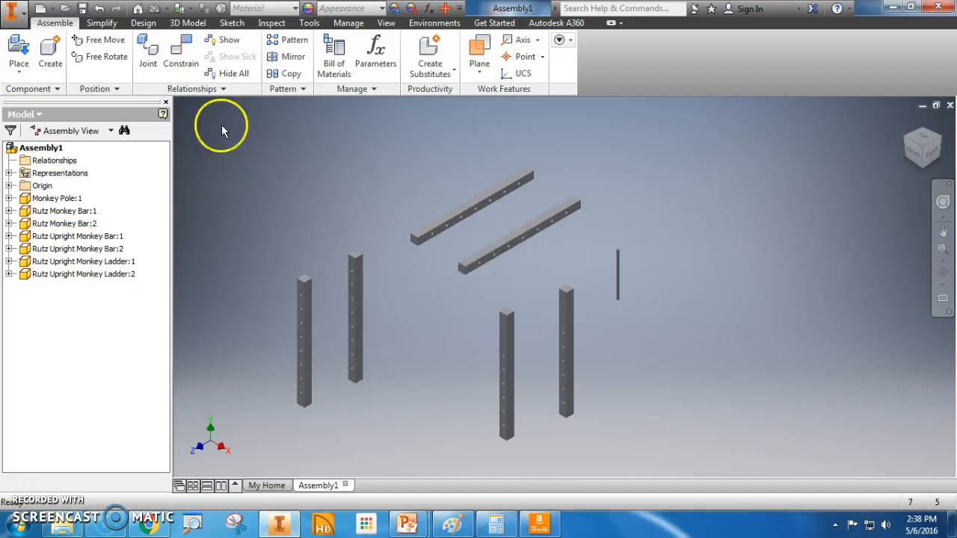
Mate the monkey bar's underside to a pole top face, joining bar and upright.
left_click(179, 54)
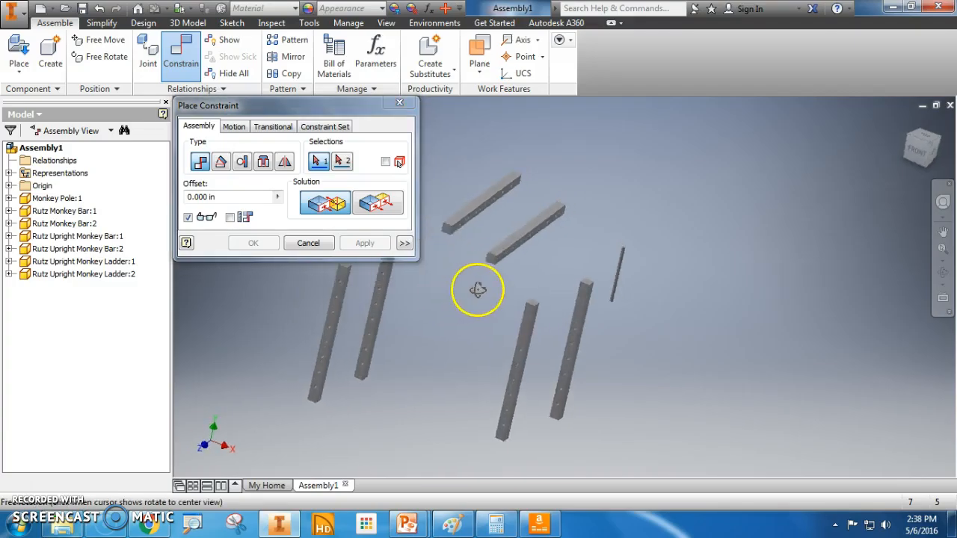
left_click_drag(479, 290, 583, 182)
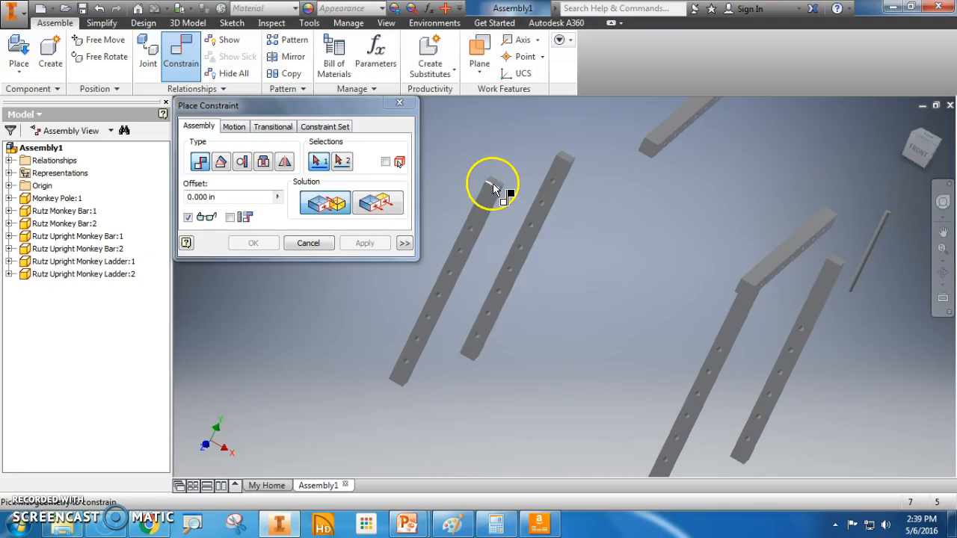
left_click_drag(493, 187, 601, 329)
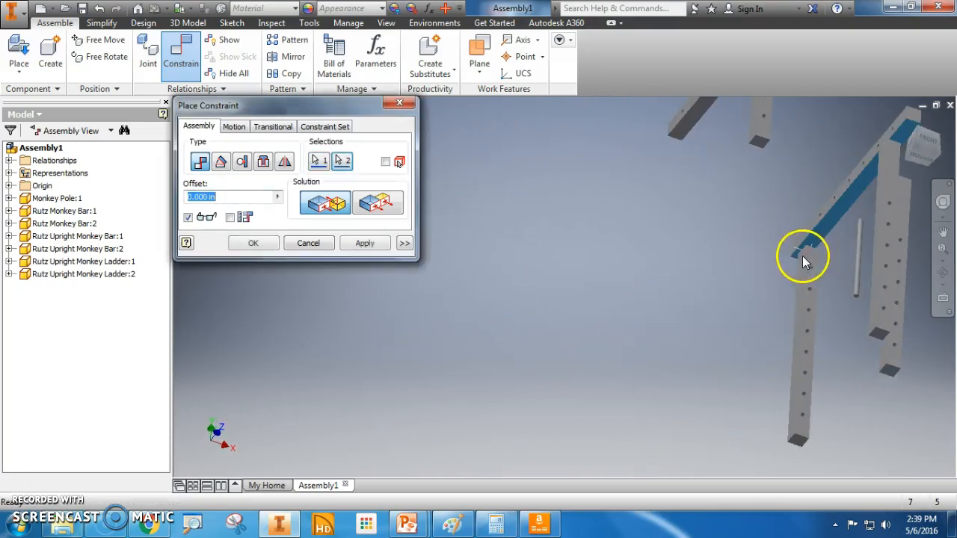
left_click_drag(804, 257, 655, 327)
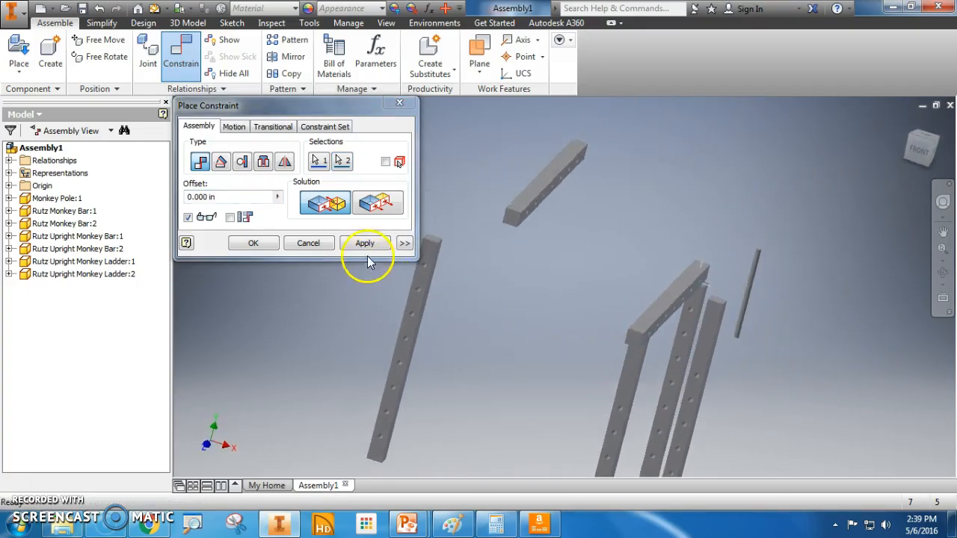
left_click(365, 242)
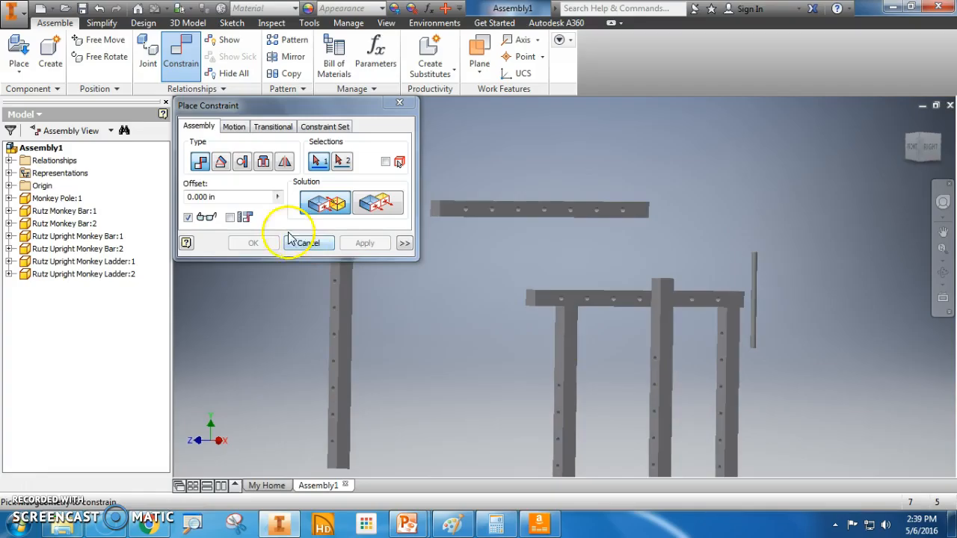
Drag Monkey Bar:2 away from the poles and up above them.
left_click(308, 242)
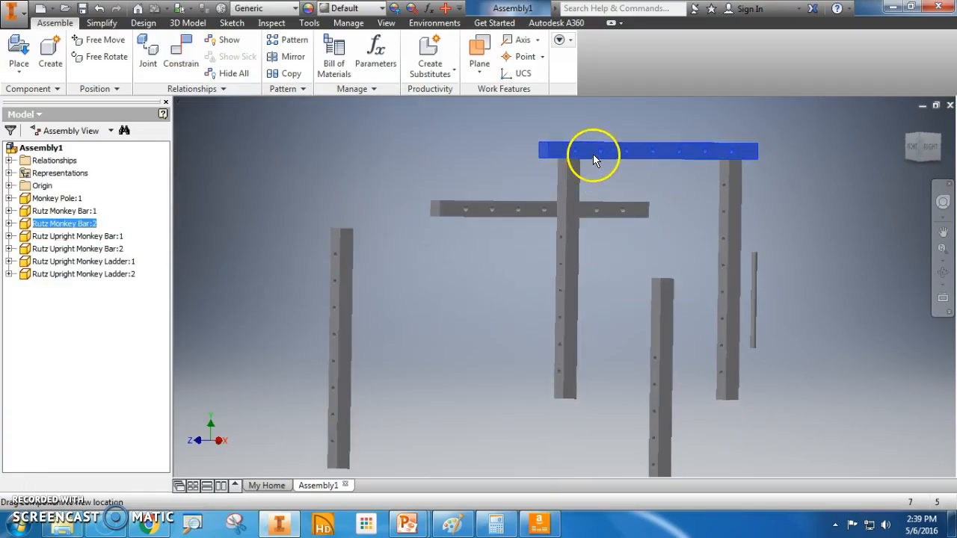
left_click_drag(595, 153, 705, 356)
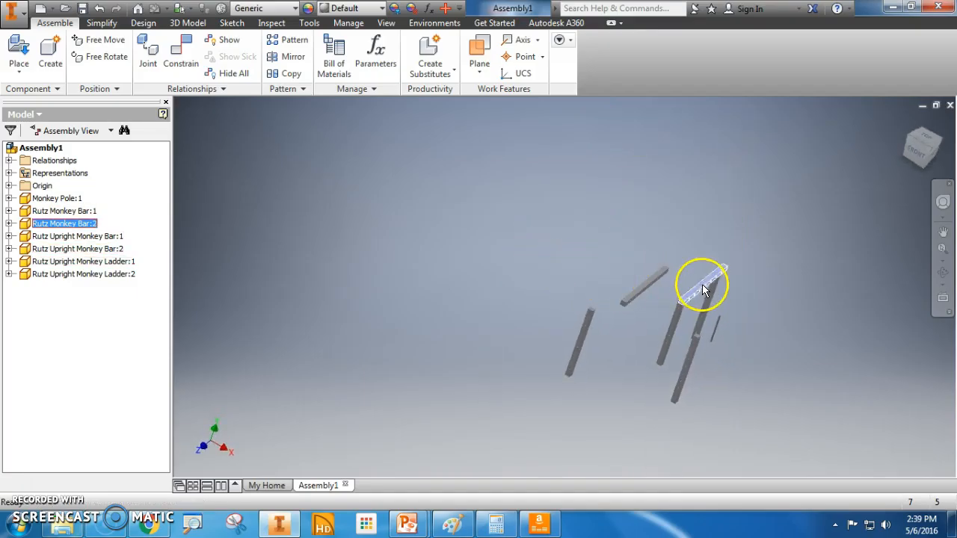
left_click_drag(702, 287, 732, 306)
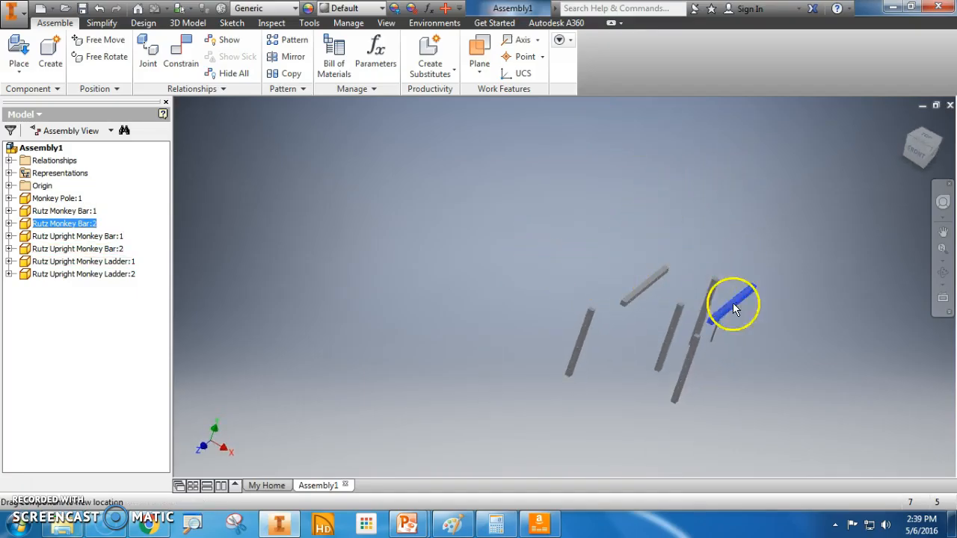
left_click_drag(733, 307, 714, 198)
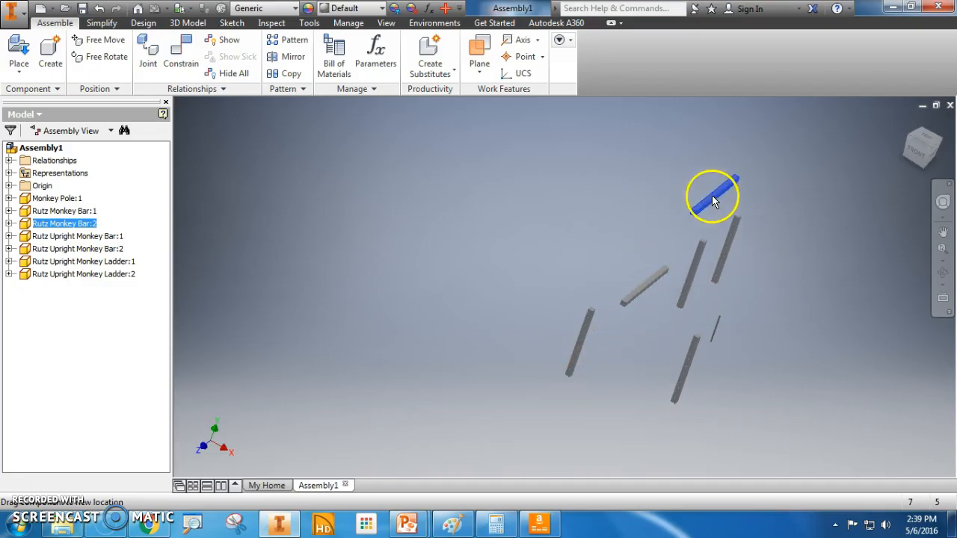
left_click_drag(711, 198, 685, 257)
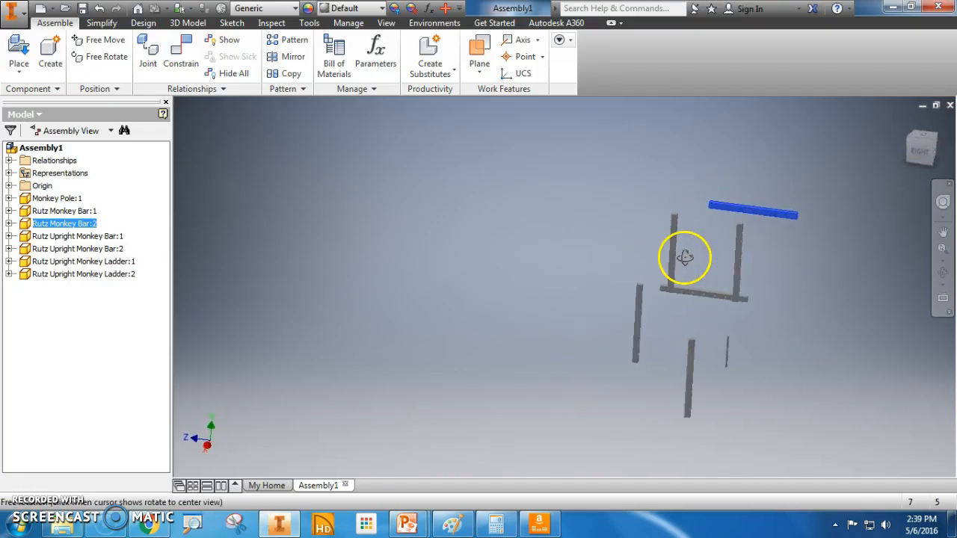
left_click_drag(685, 257, 673, 296)
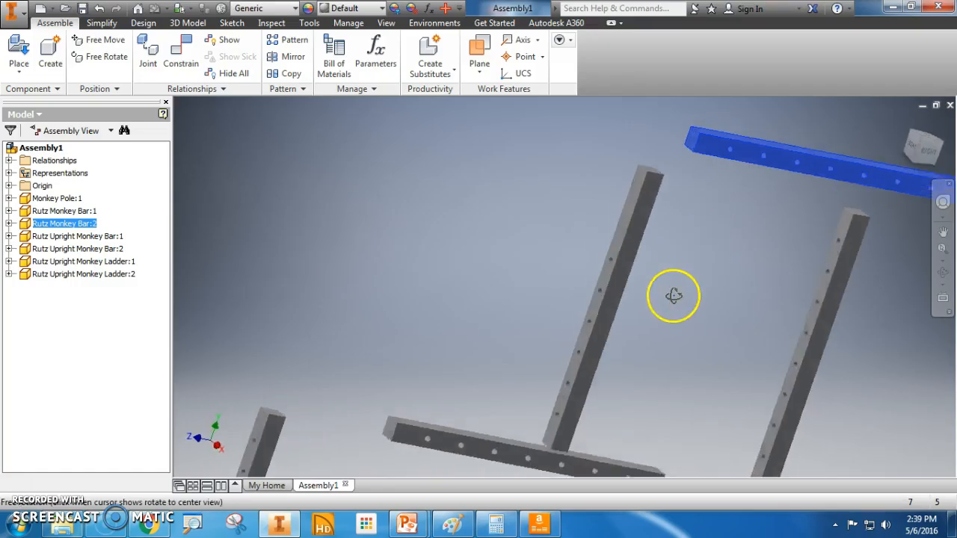
left_click_drag(673, 297, 691, 308)
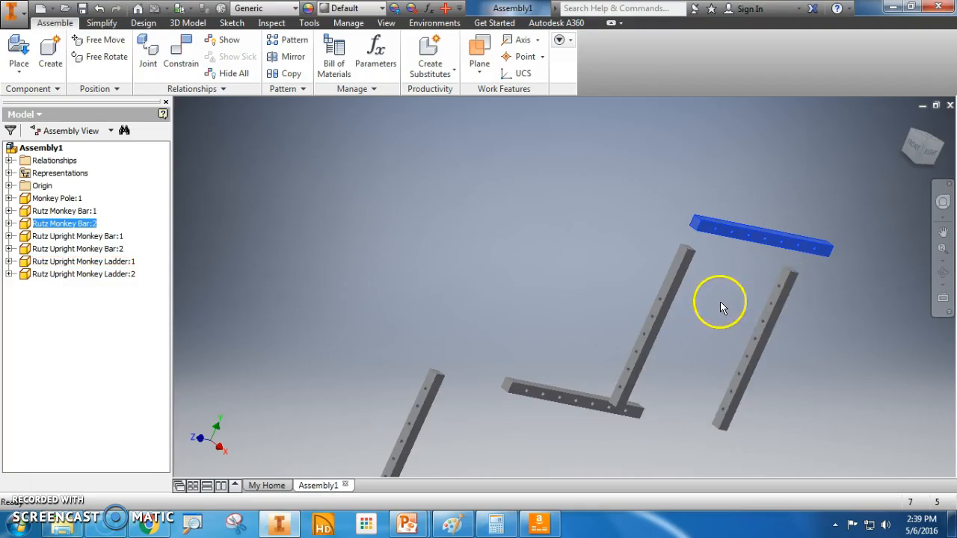
Mate the loose upright pole's faces to the first so the two uprights stand parallel.
left_click(661, 306)
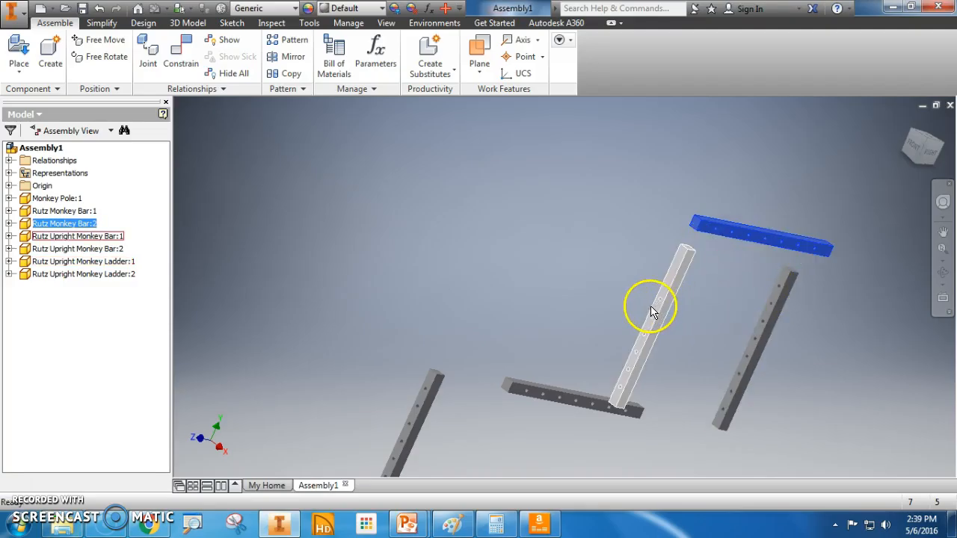
left_click_drag(655, 310, 610, 305)
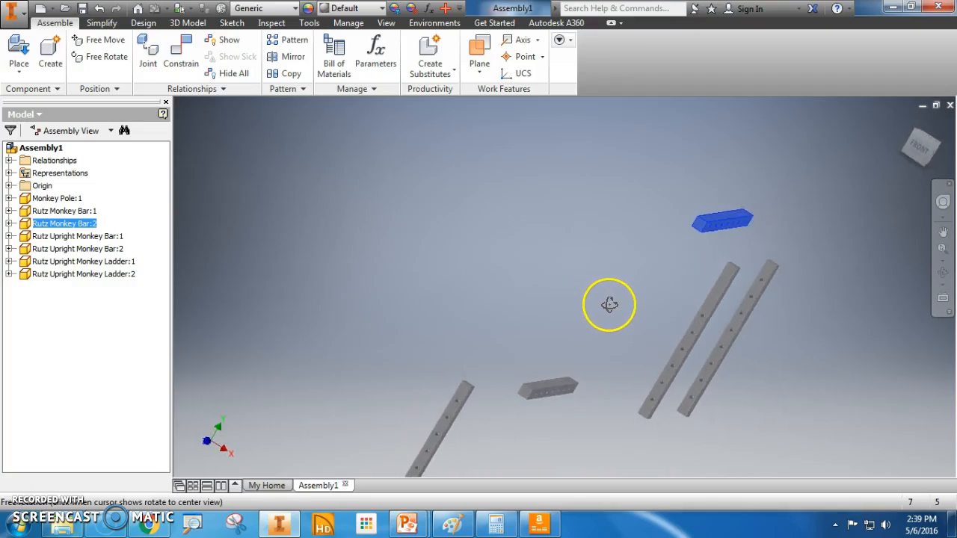
left_click_drag(610, 305, 679, 321)
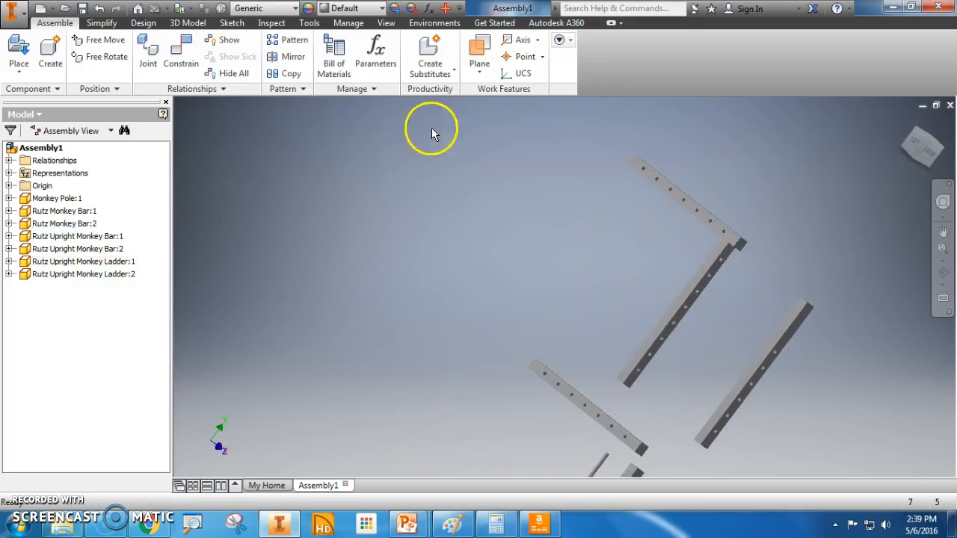
left_click(179, 52)
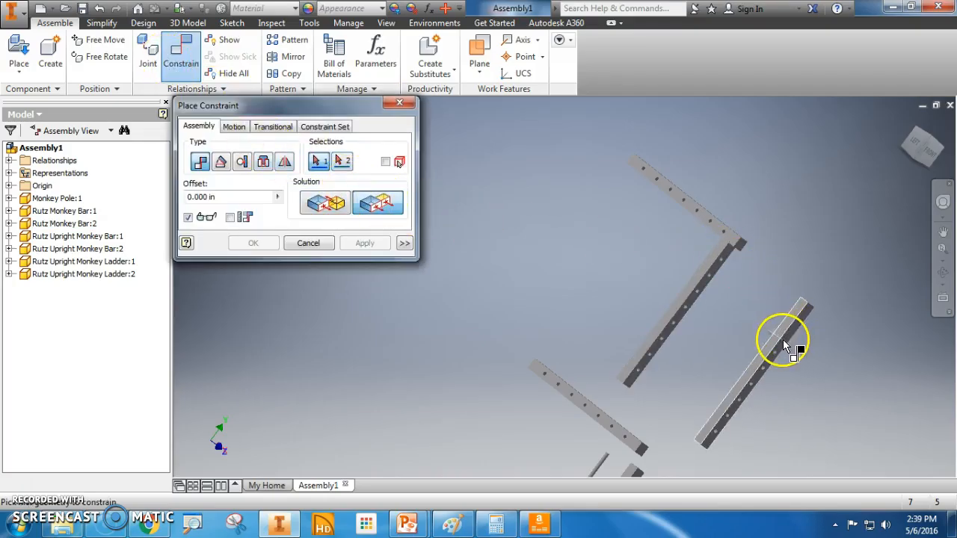
left_click(808, 322)
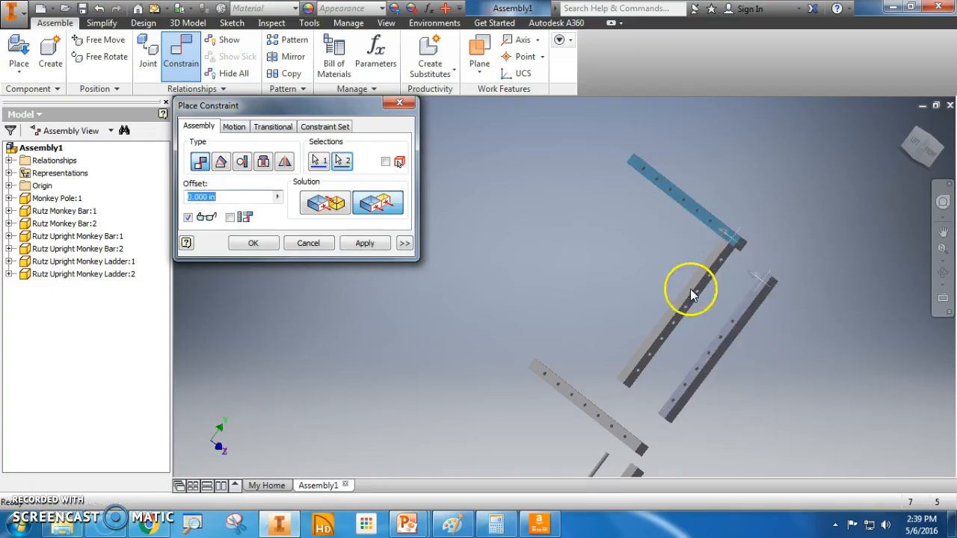
left_click(365, 242)
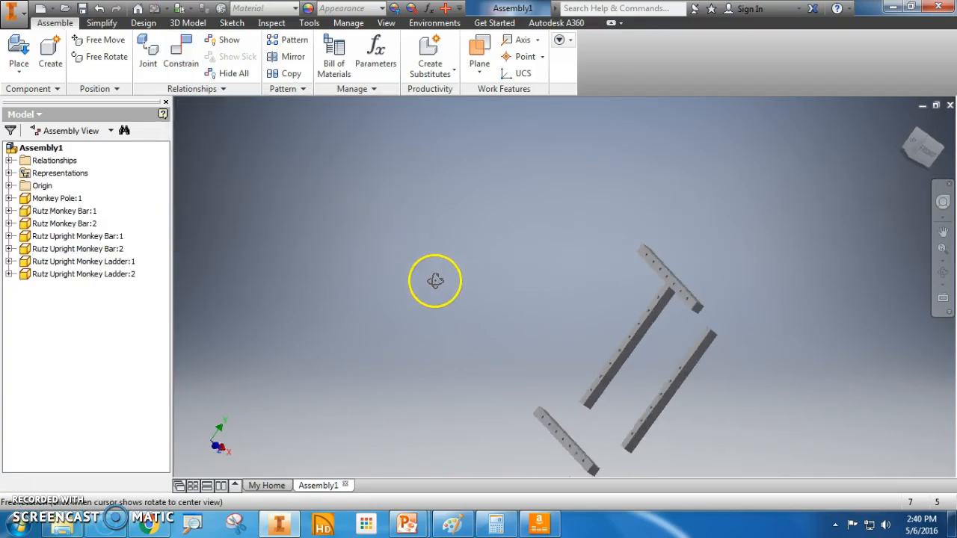
Move Monkey Bar:2 over the tops of the two uprights.
left_click_drag(435, 281, 691, 291)
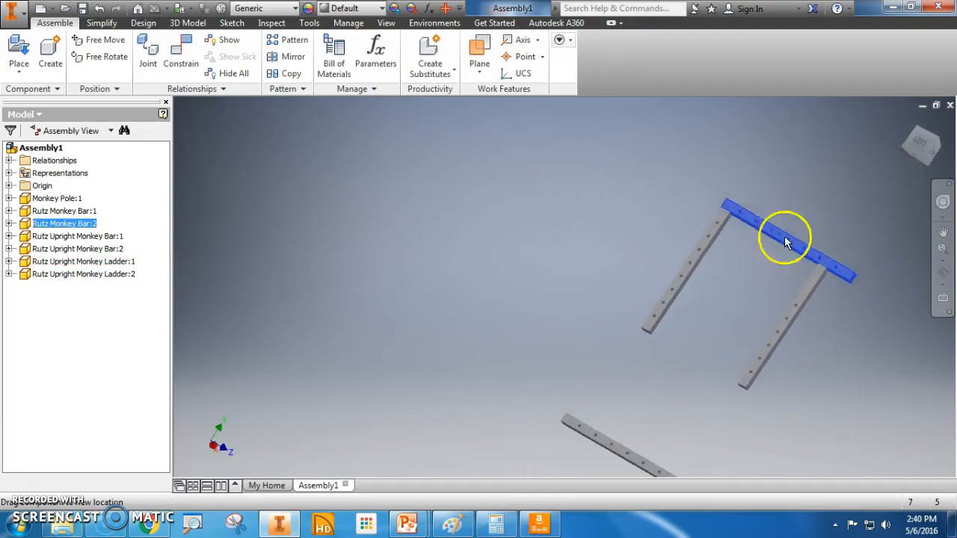
left_click_drag(785, 236, 789, 291)
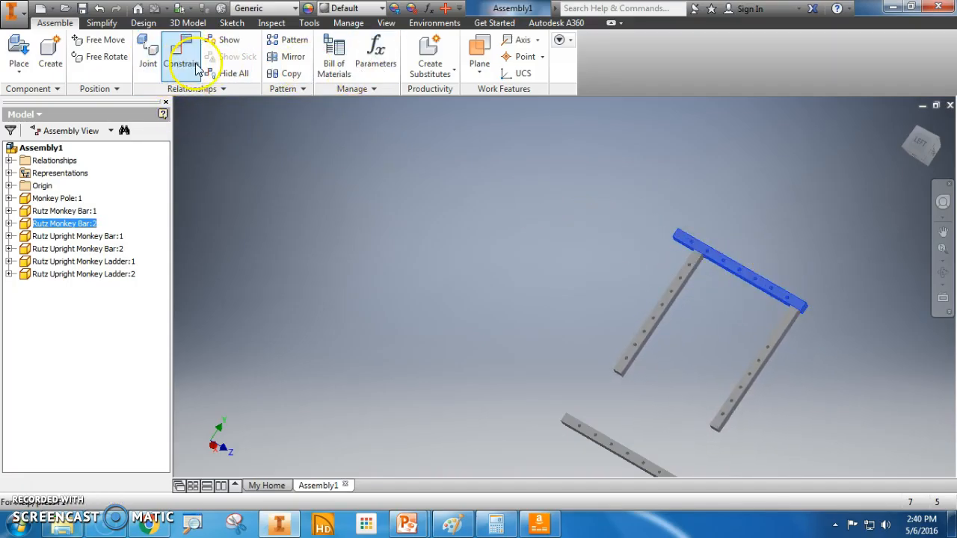
left_click(183, 53)
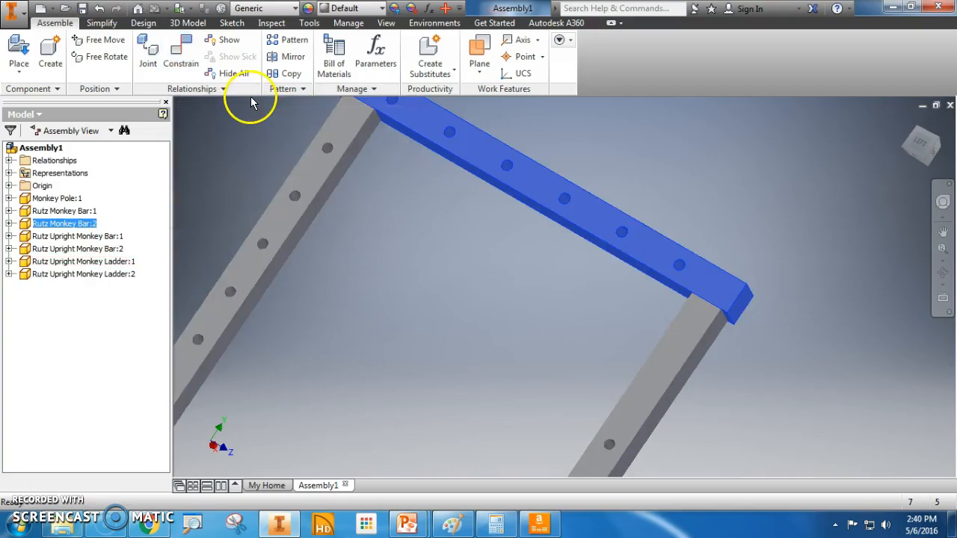
Mate the bar's underside to the upright top, completing the goalpost frame.
left_click(181, 52)
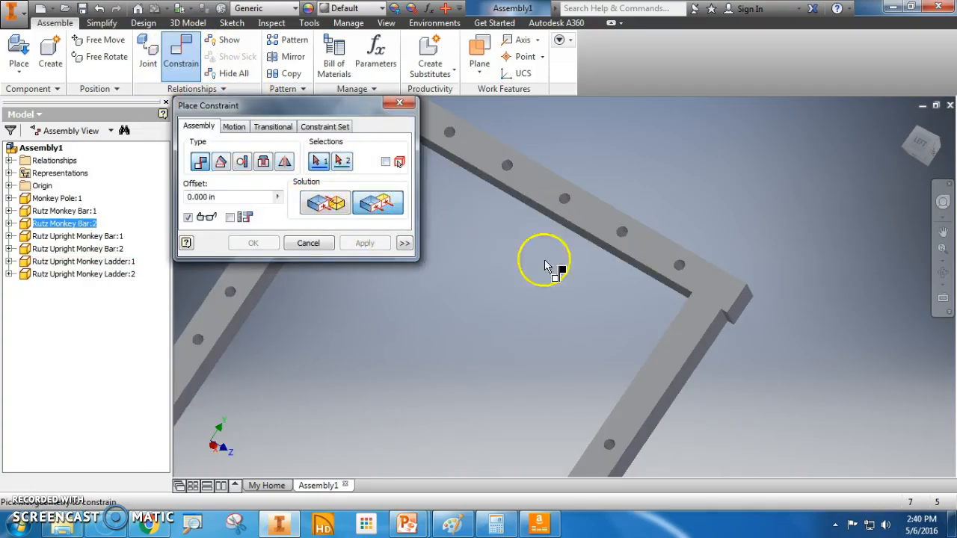
left_click(729, 314)
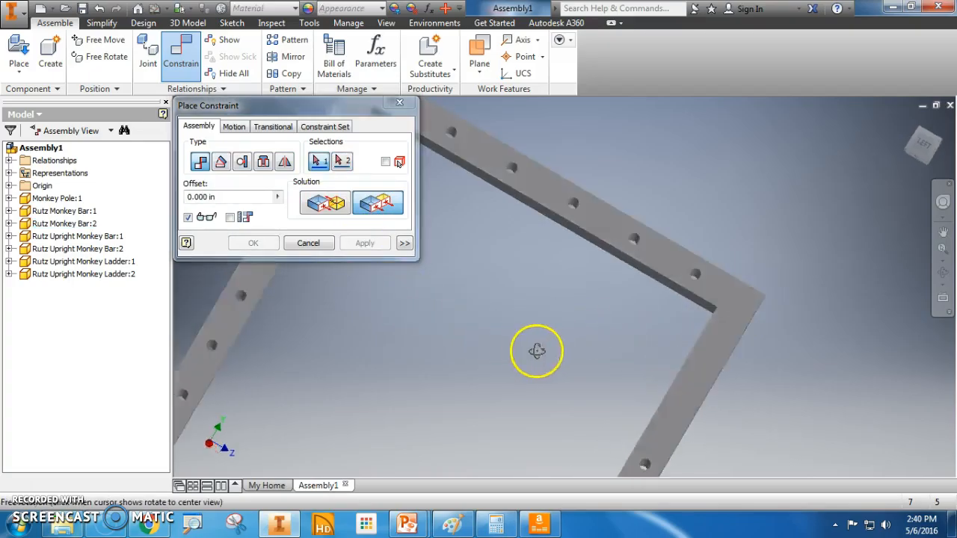
left_click_drag(535, 351, 586, 251)
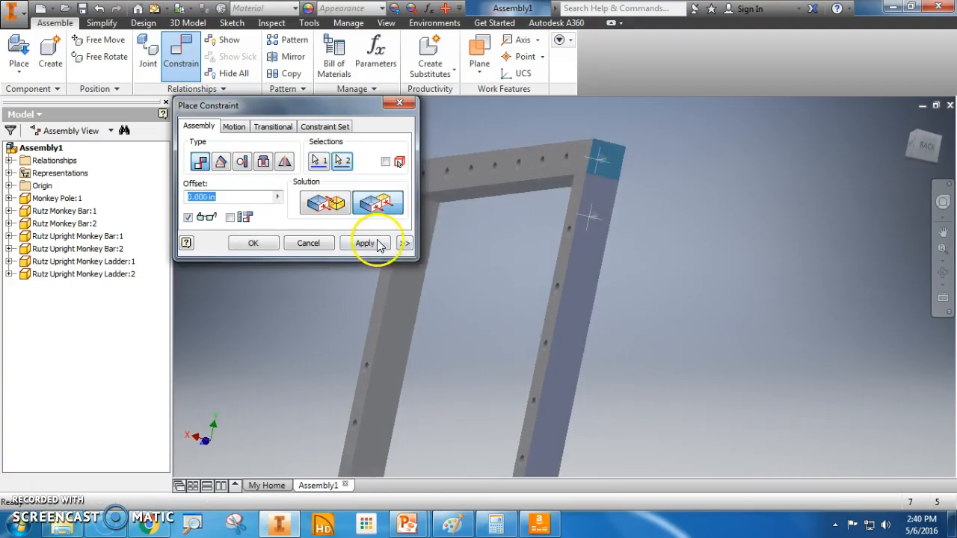
left_click(365, 242)
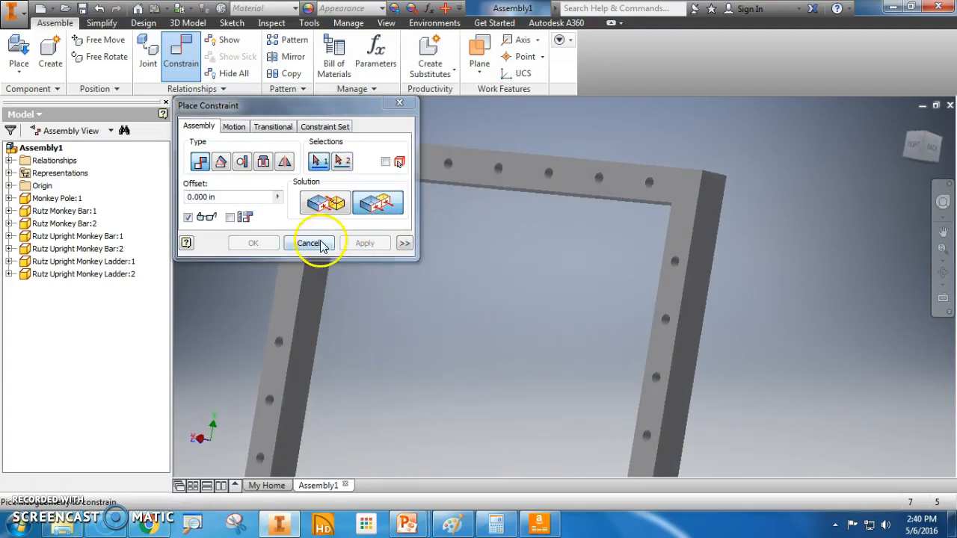
left_click(308, 242)
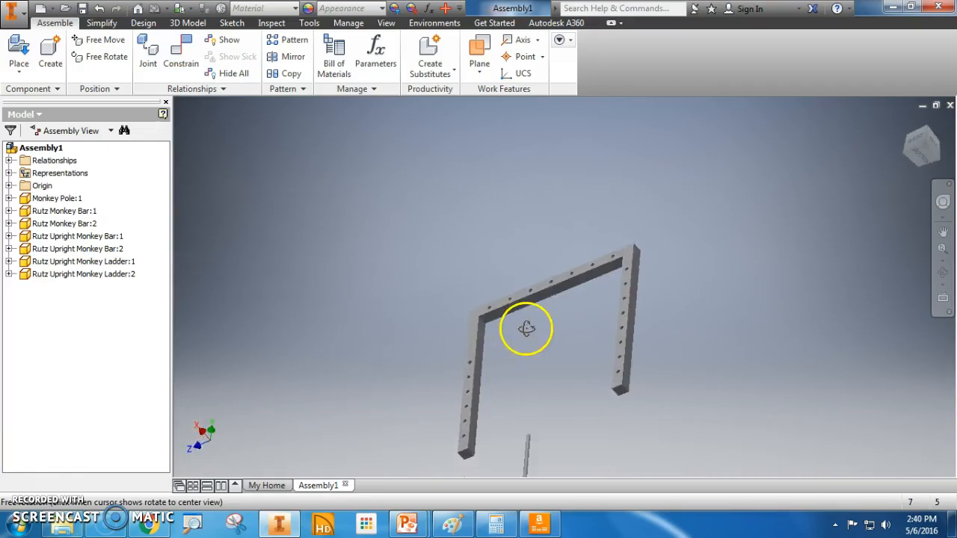
left_click_drag(526, 329, 567, 374)
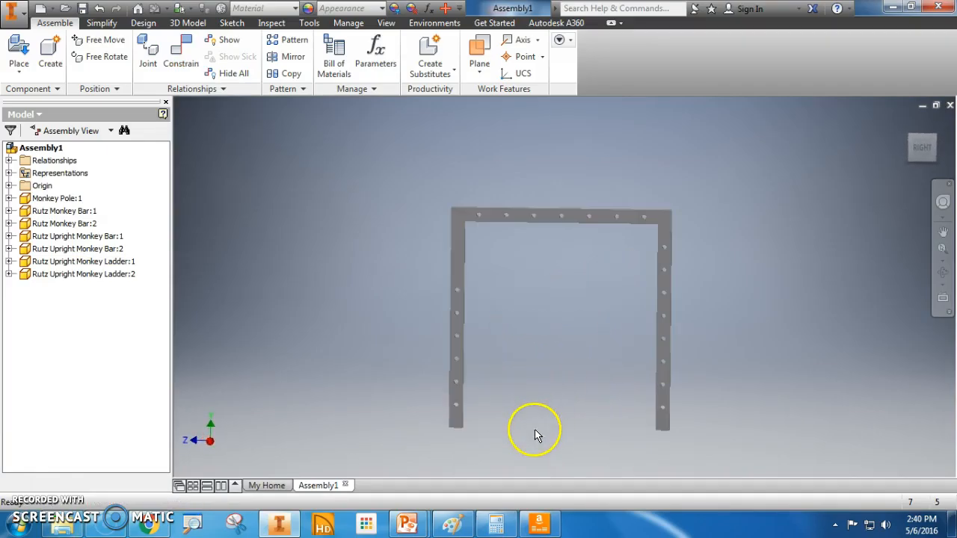
Switch to a side view and move the third monkey bar into place beside the frames.
left_click(664, 292)
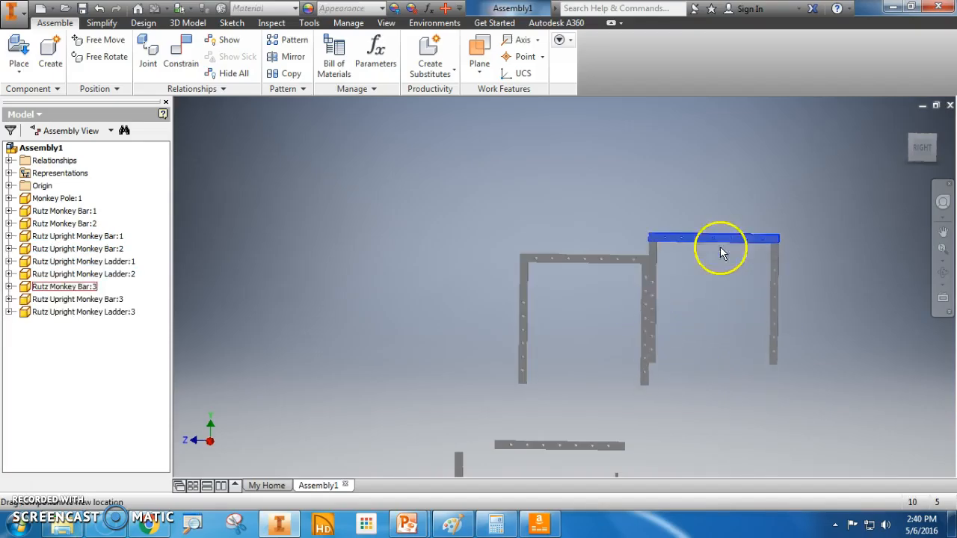
left_click_drag(721, 252, 703, 332)
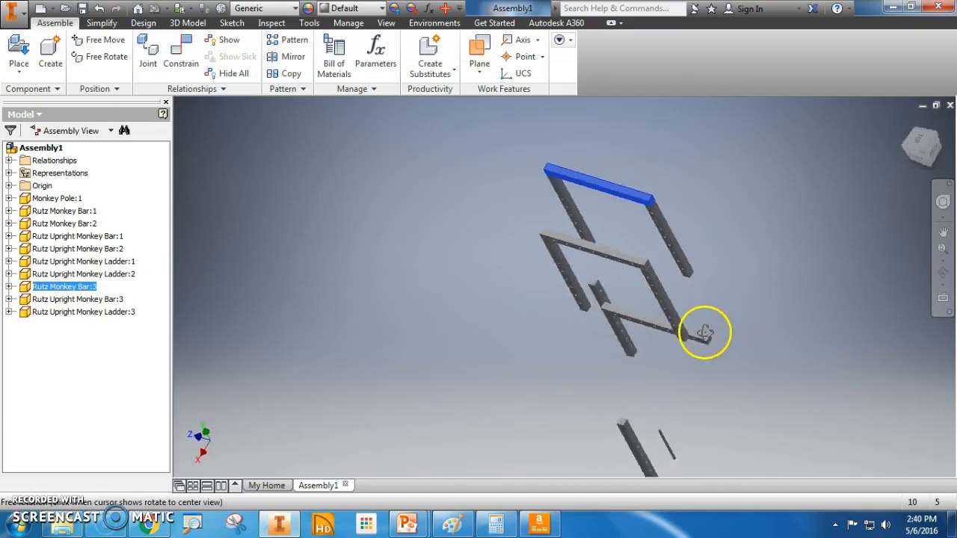
left_click_drag(706, 332, 670, 322)
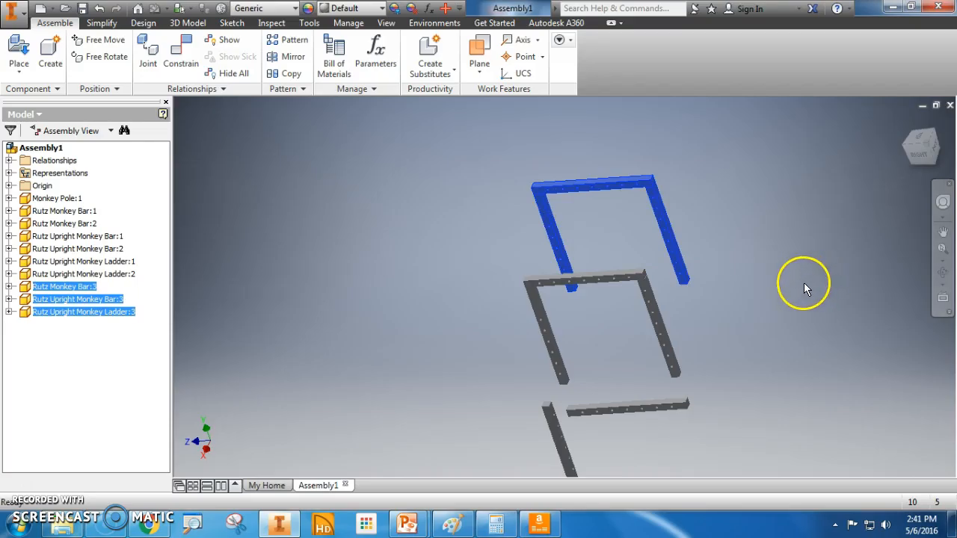
mouse_move(785, 292)
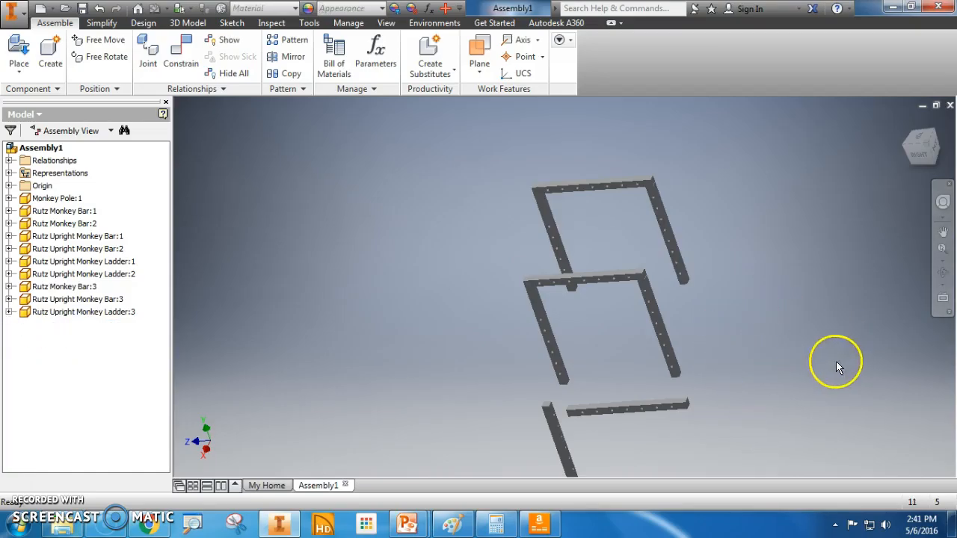
Remove the surplus ladder piece and reposition the monkey pole and a bar piece.
left_click_drag(837, 366, 607, 328)
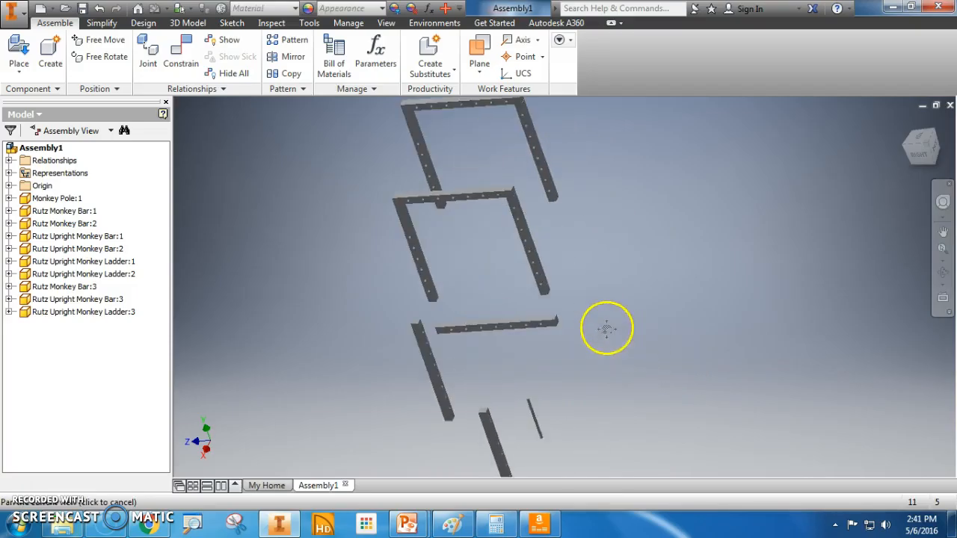
left_click(456, 367)
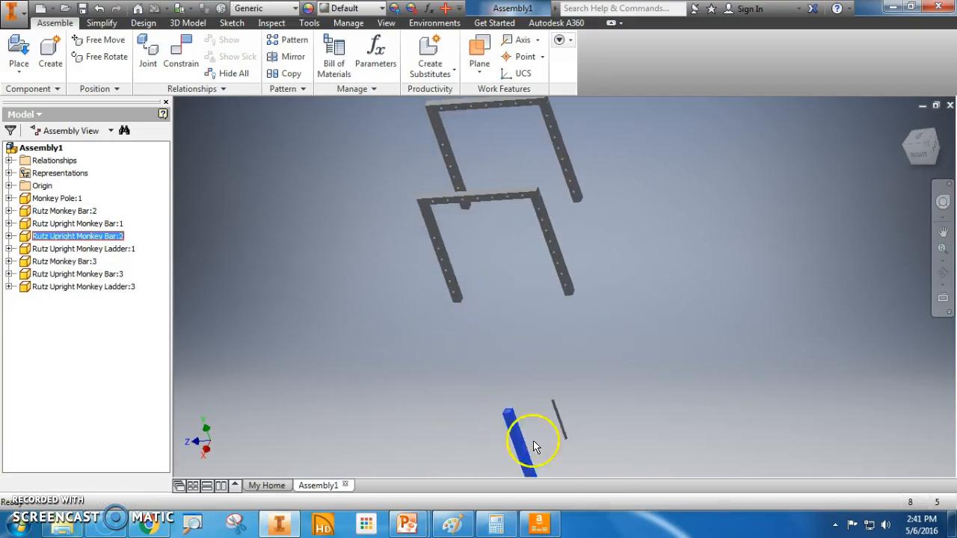
left_click_drag(536, 441, 590, 351)
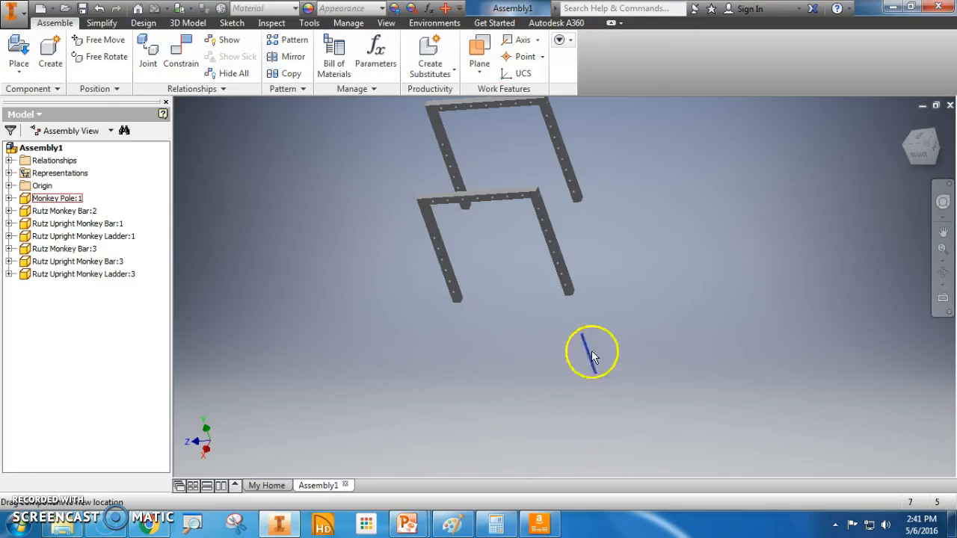
left_click_drag(591, 356, 613, 314)
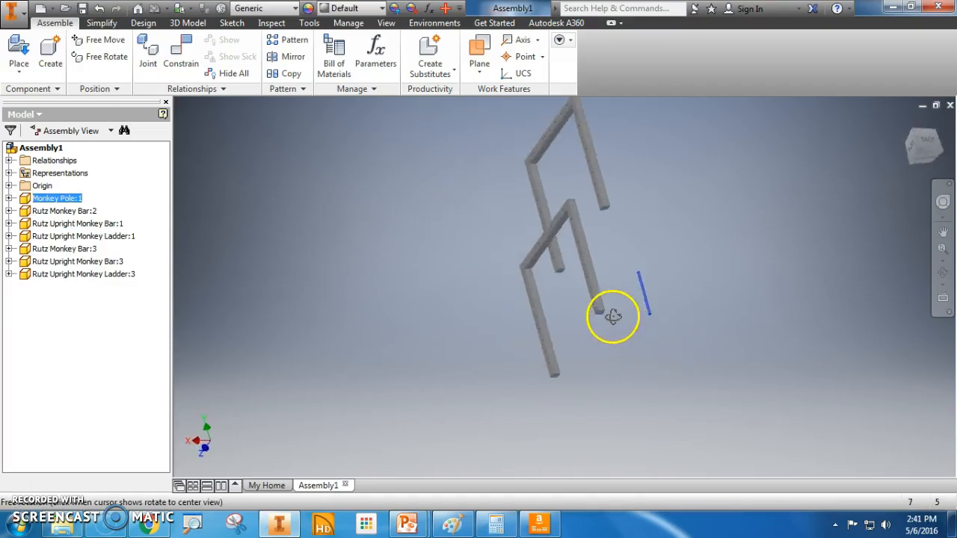
left_click_drag(613, 317, 601, 356)
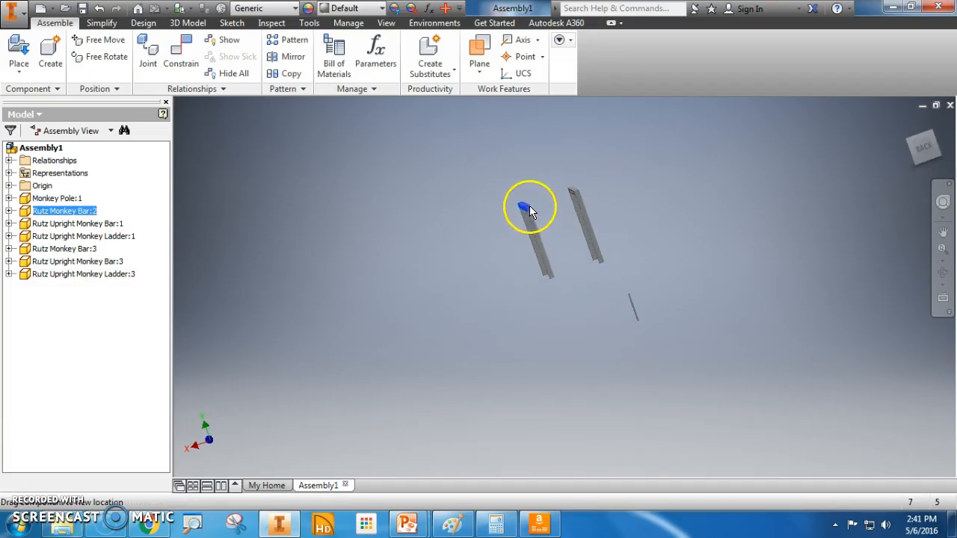
Move the monkey pole beside the frames and place two more Monkey Poles.
left_click_drag(531, 210, 642, 307)
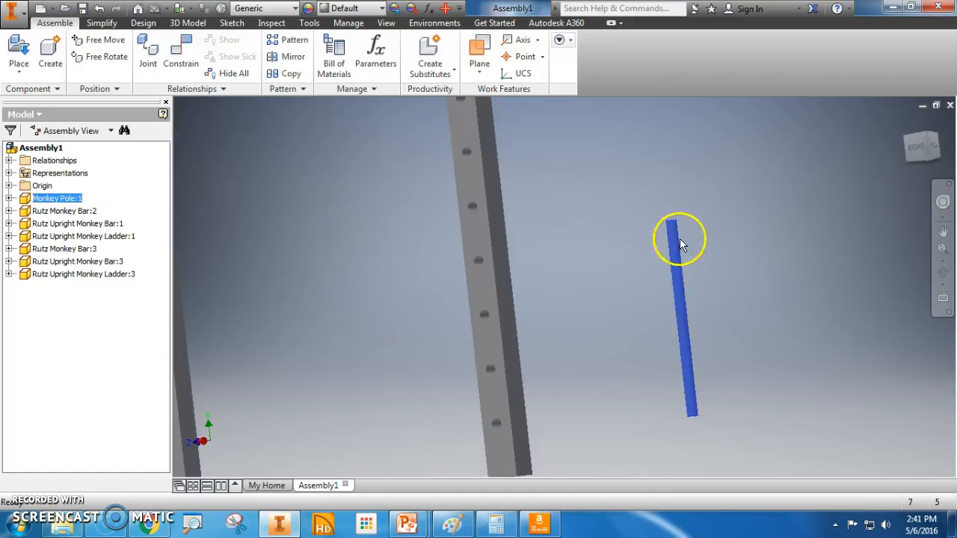
left_click_drag(680, 242, 685, 310)
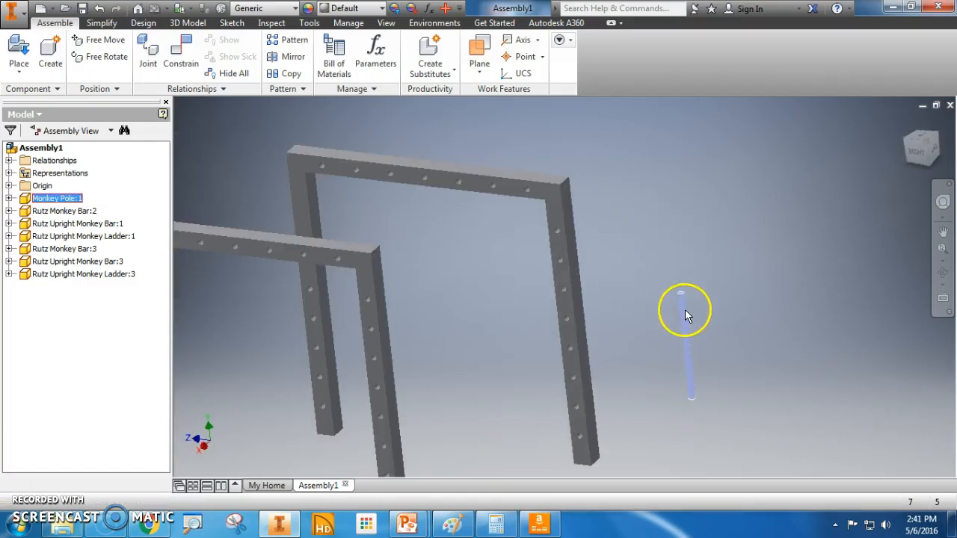
left_click_drag(688, 314, 681, 299)
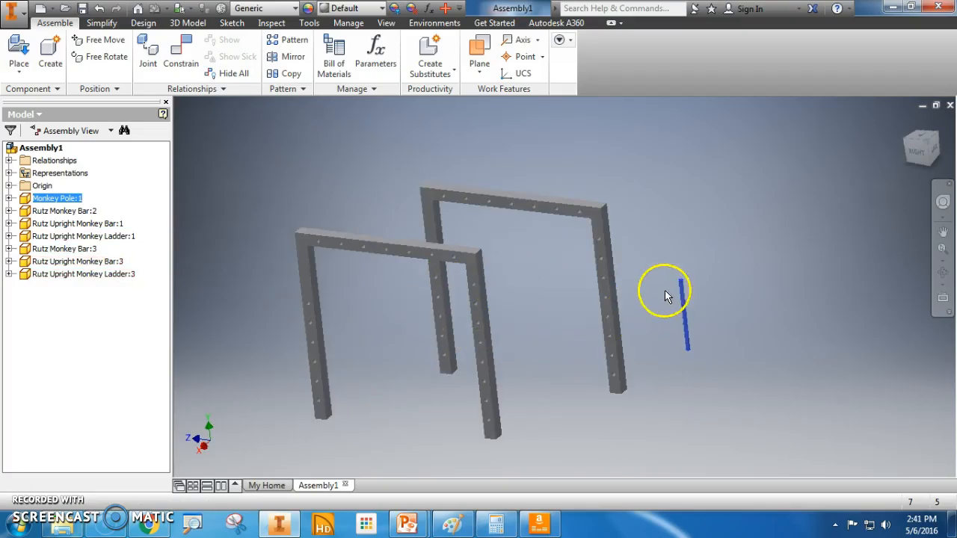
mouse_move(553, 180)
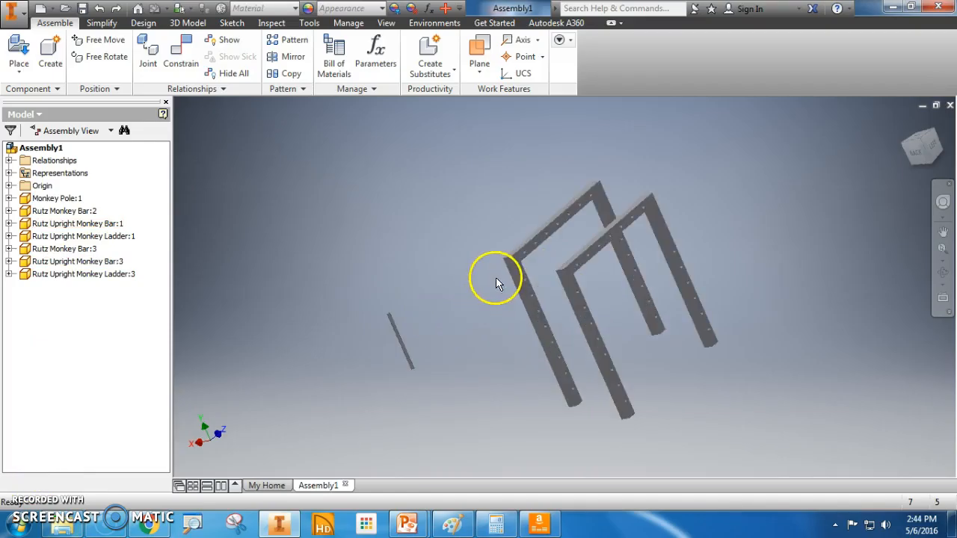
left_click(401, 341)
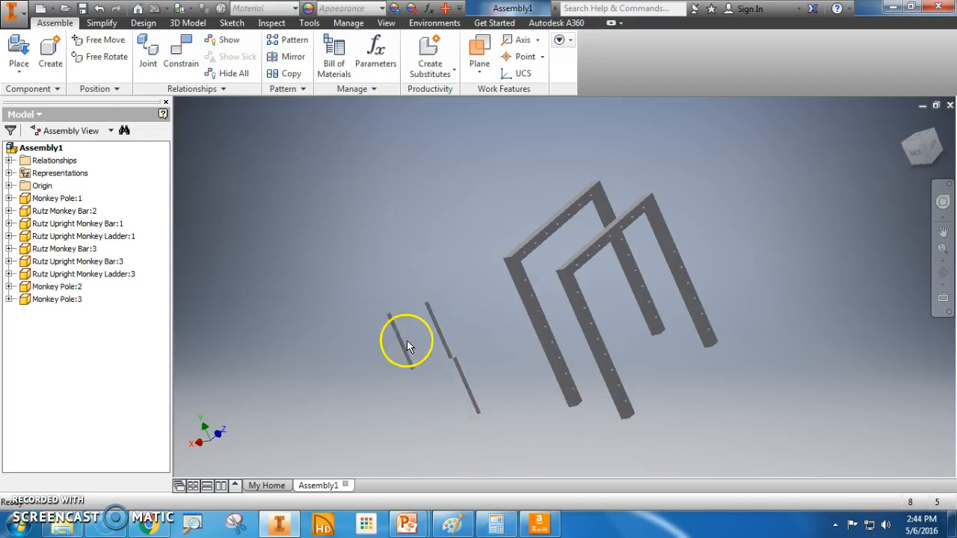
mouse_move(101, 23)
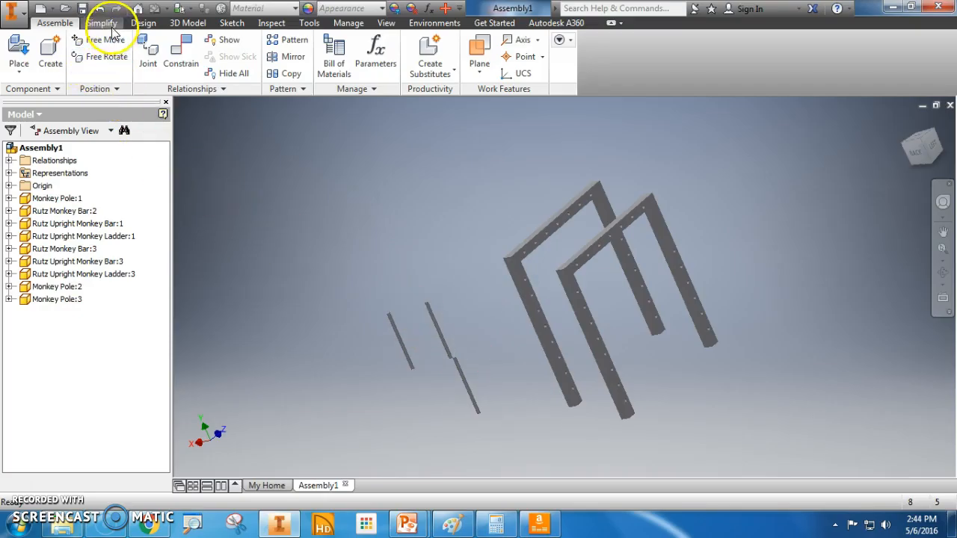
Insert-constrain a monkey pole end into a frame hole with the aligned solution.
left_click(179, 56)
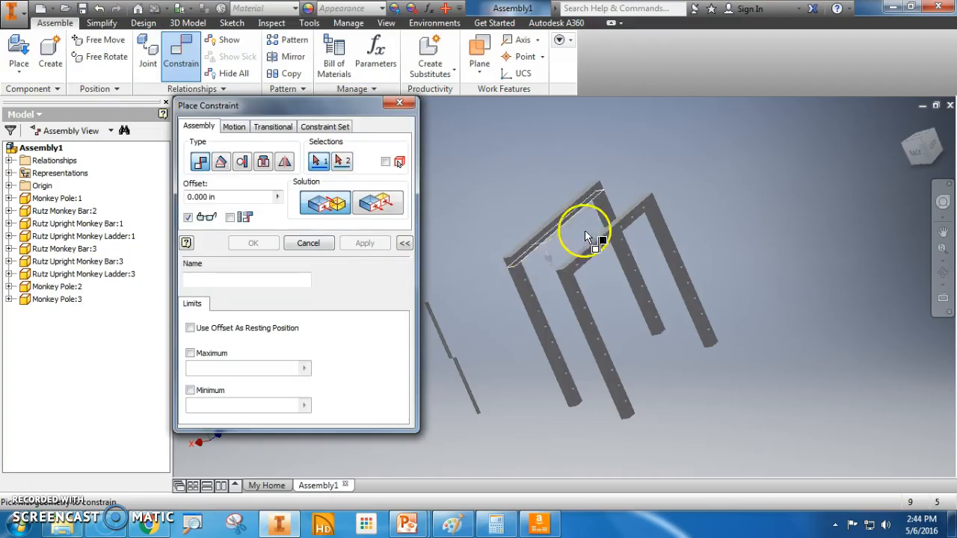
mouse_move(490, 183)
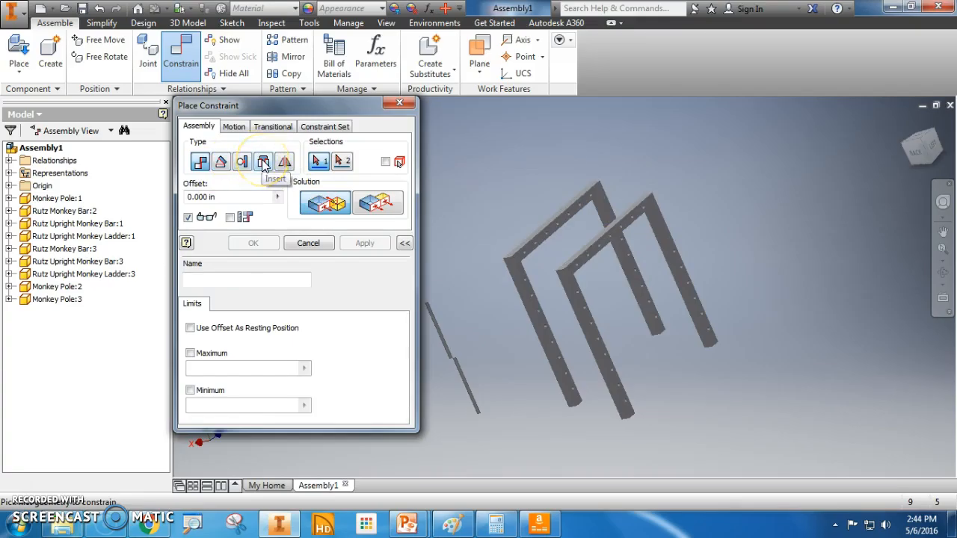
left_click(263, 162)
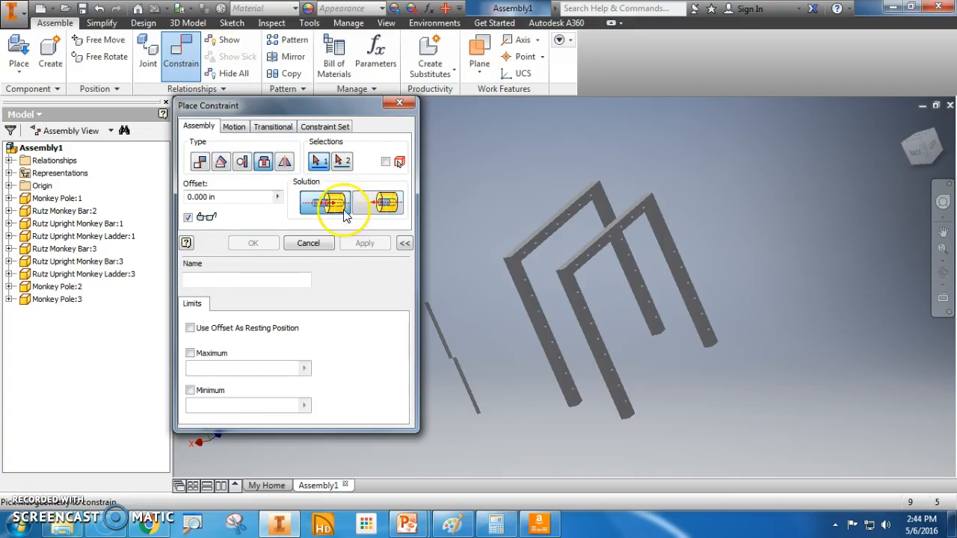
left_click(377, 202)
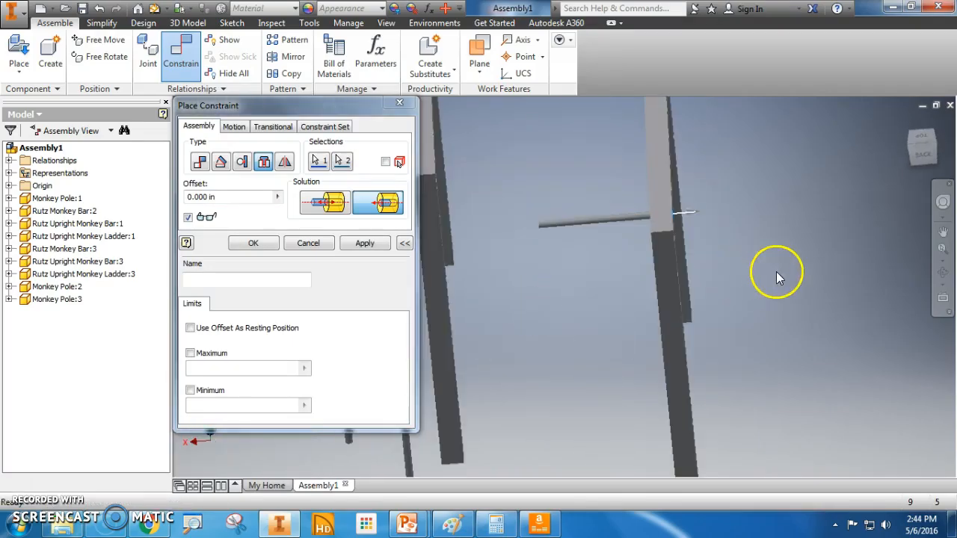
left_click_drag(778, 272, 726, 282)
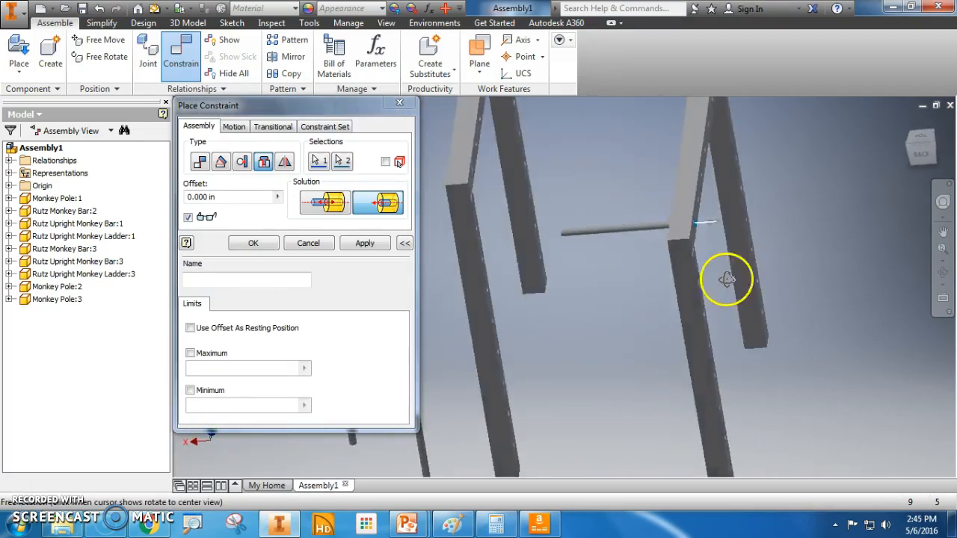
left_click(365, 242)
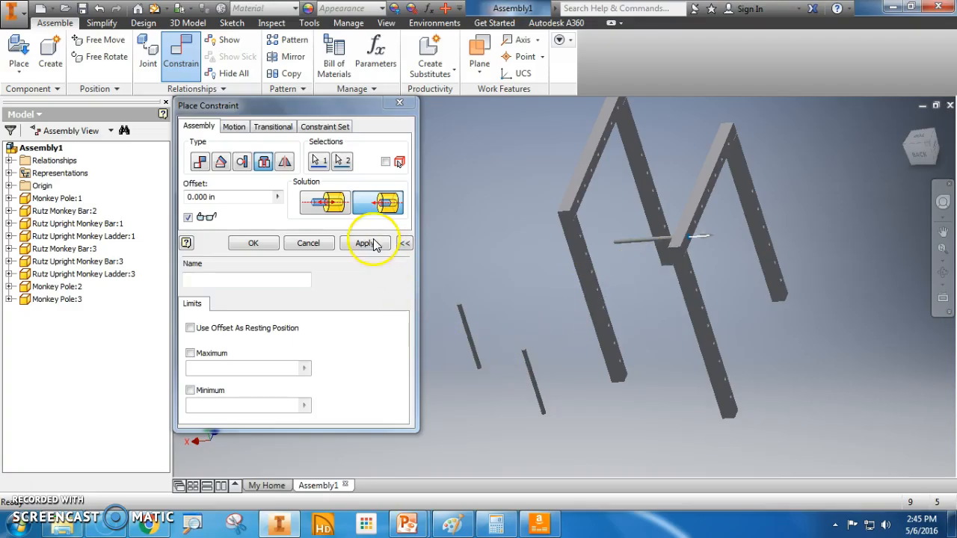
left_click(365, 242)
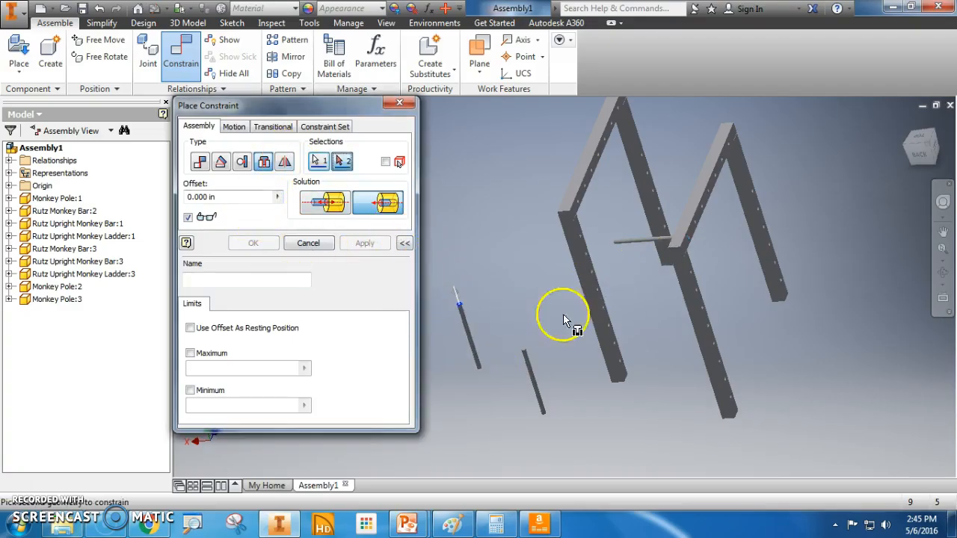
left_click(538, 382)
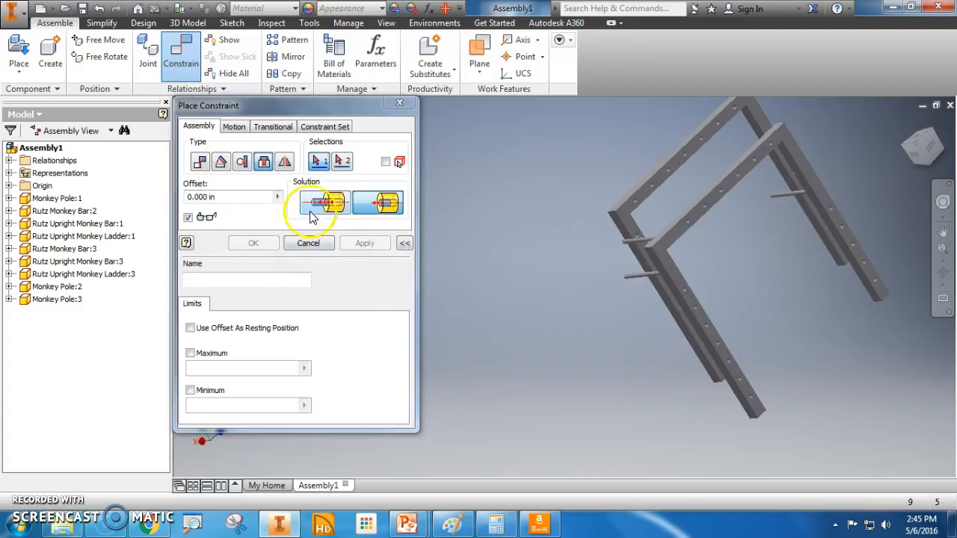
left_click(377, 204)
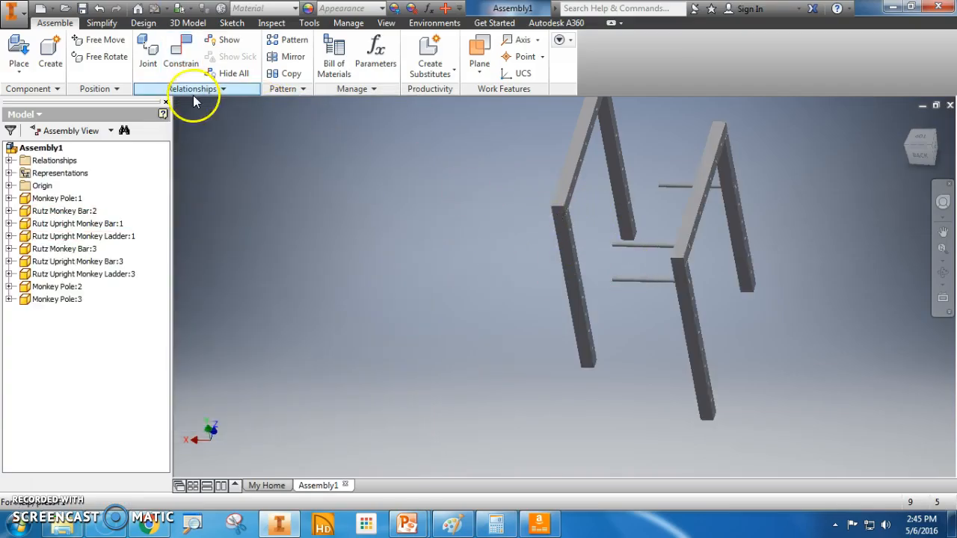
Insert-constrain another pole's circular end into its matching frame hole.
left_click(180, 52)
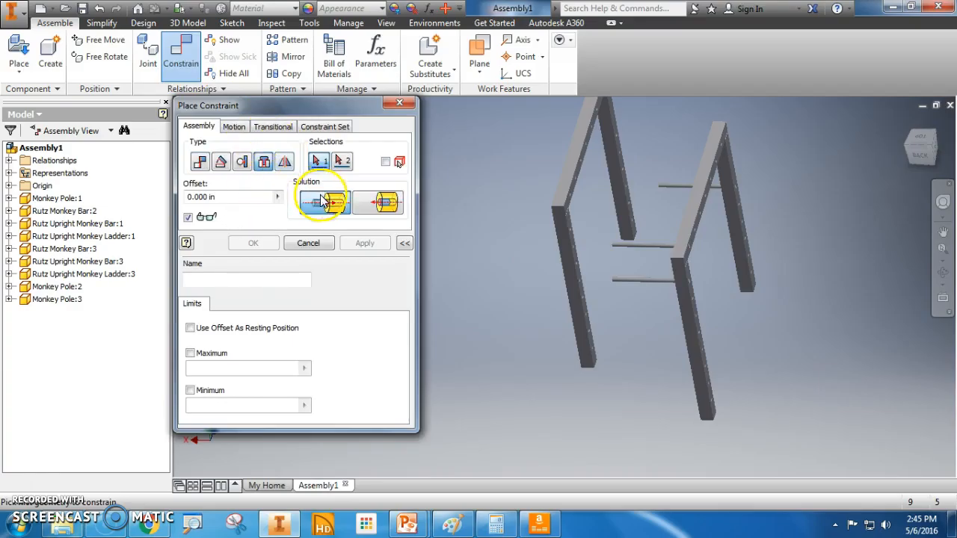
left_click(377, 200)
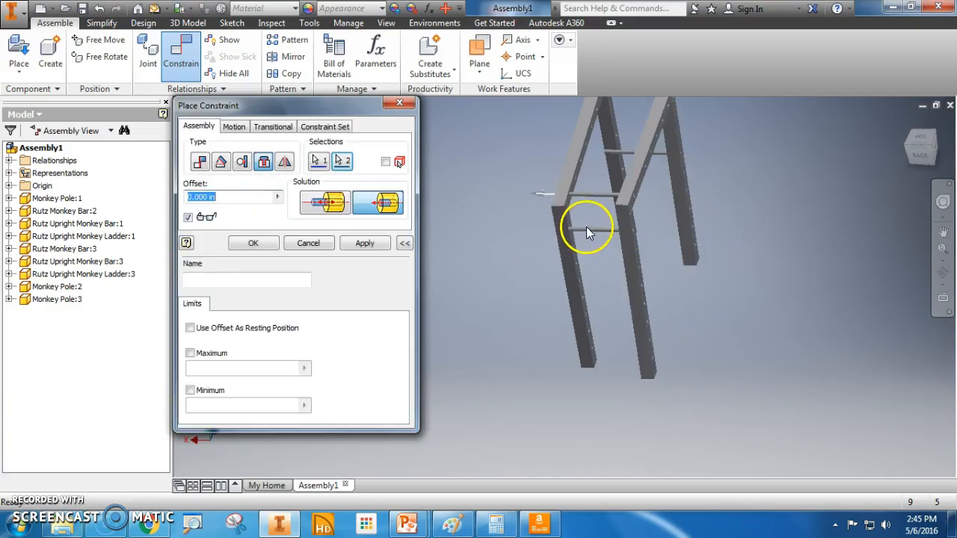
left_click_drag(587, 227, 652, 281)
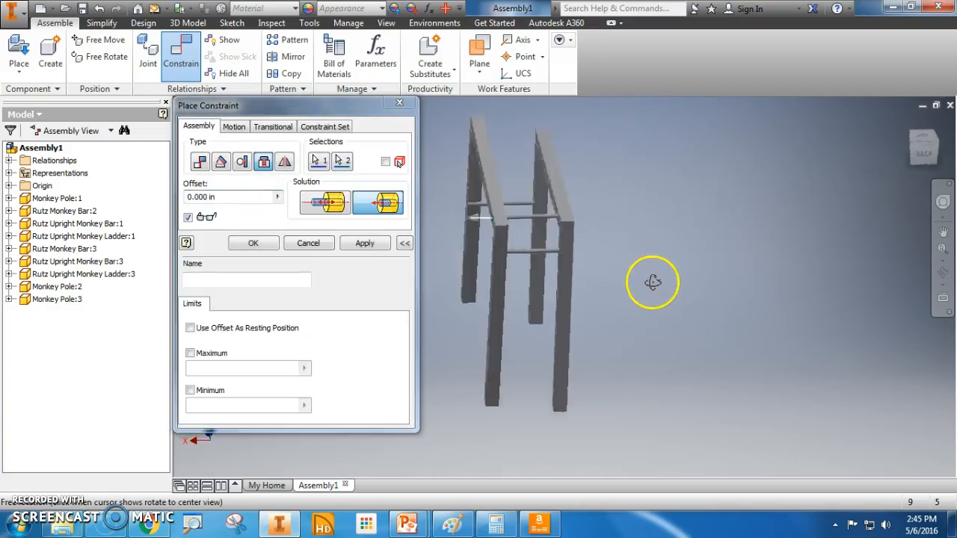
left_click_drag(652, 283, 478, 225)
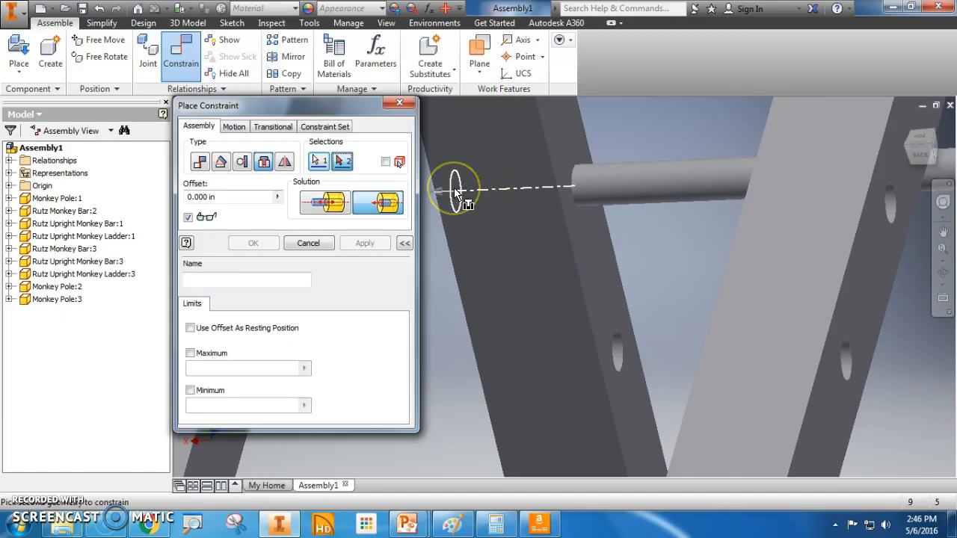
left_click(455, 188)
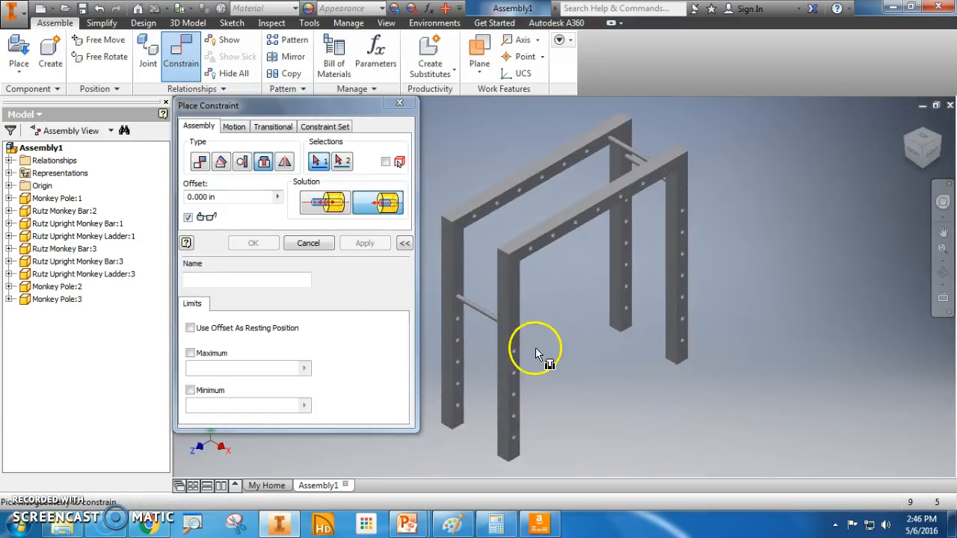
left_click(308, 242)
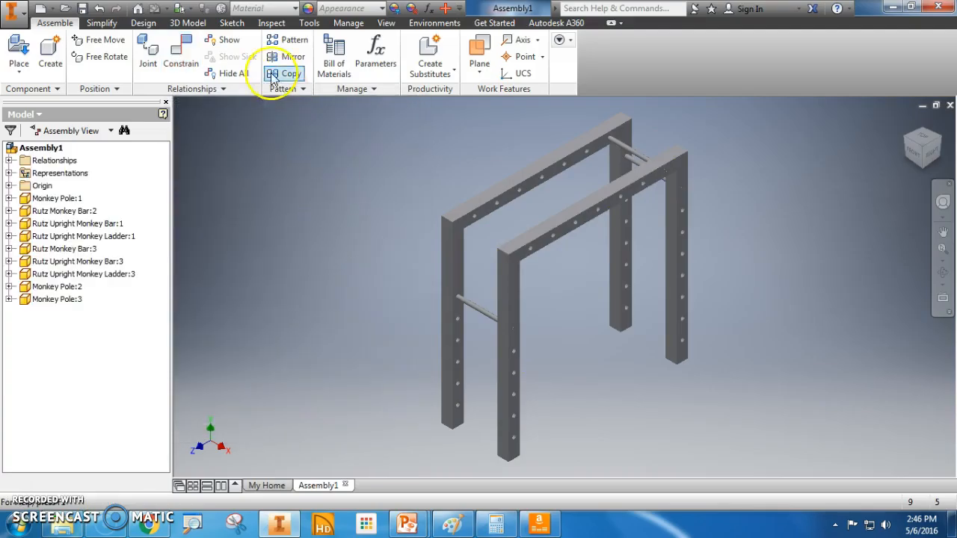
Rectangular-pattern the pole along the ladder upright as 6 rungs spaced 10 in apart.
left_click(287, 38)
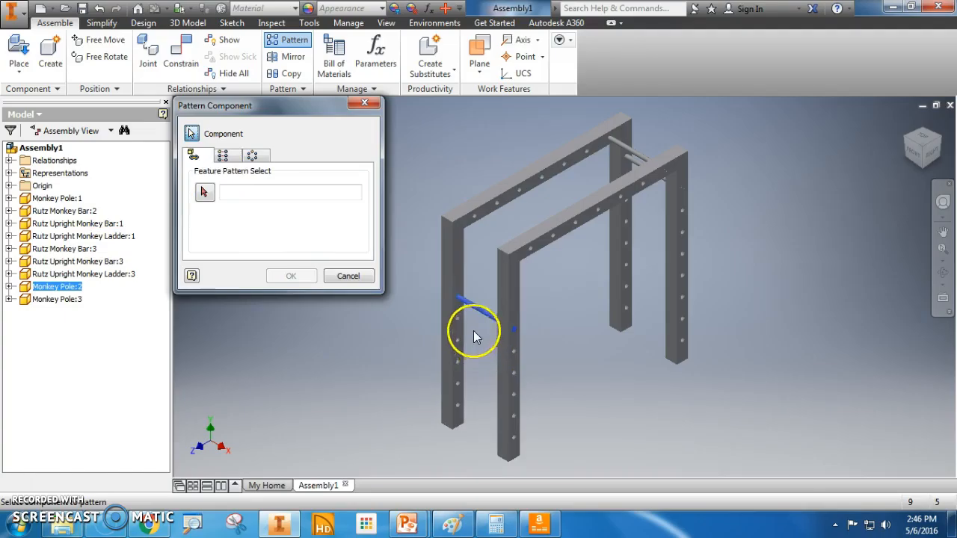
mouse_move(481, 312)
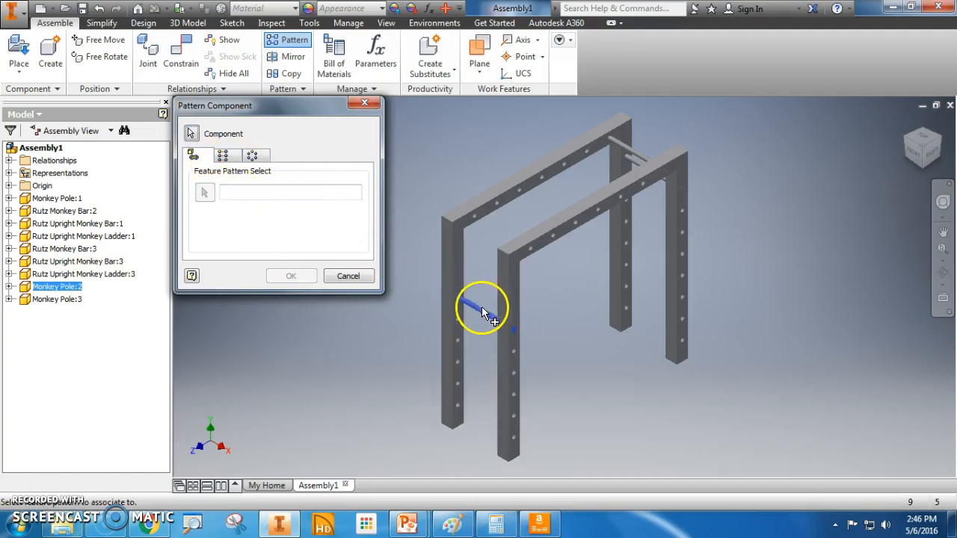
left_click(218, 154)
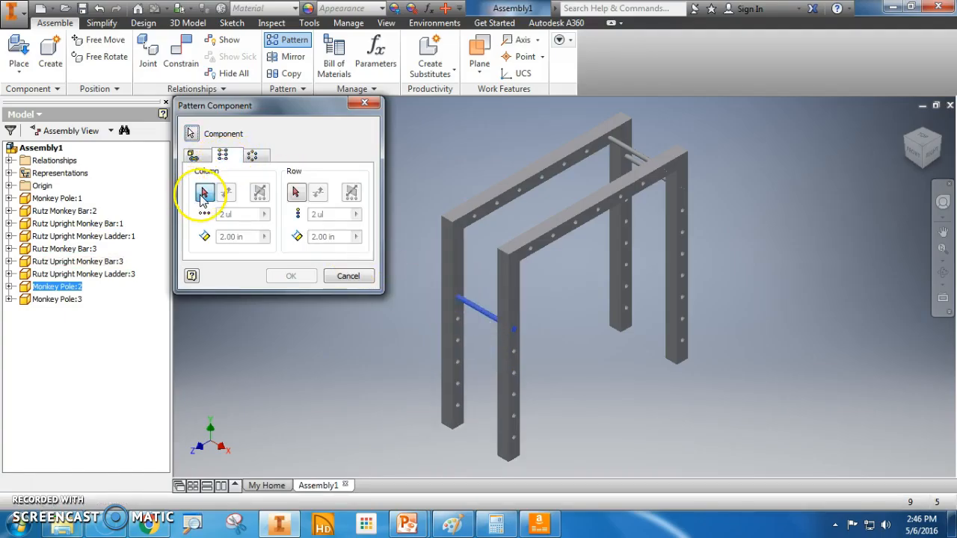
left_click(205, 191)
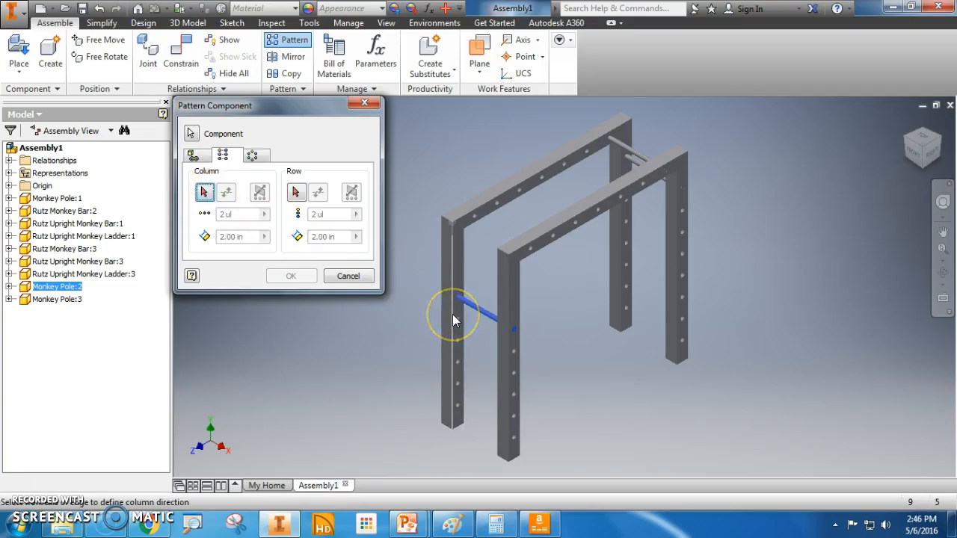
left_click(227, 192)
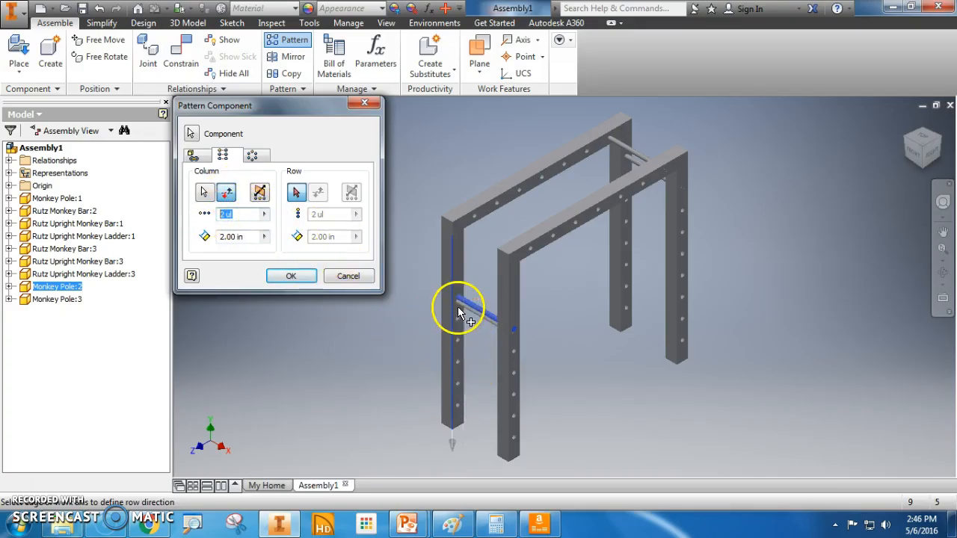
mouse_move(464, 416)
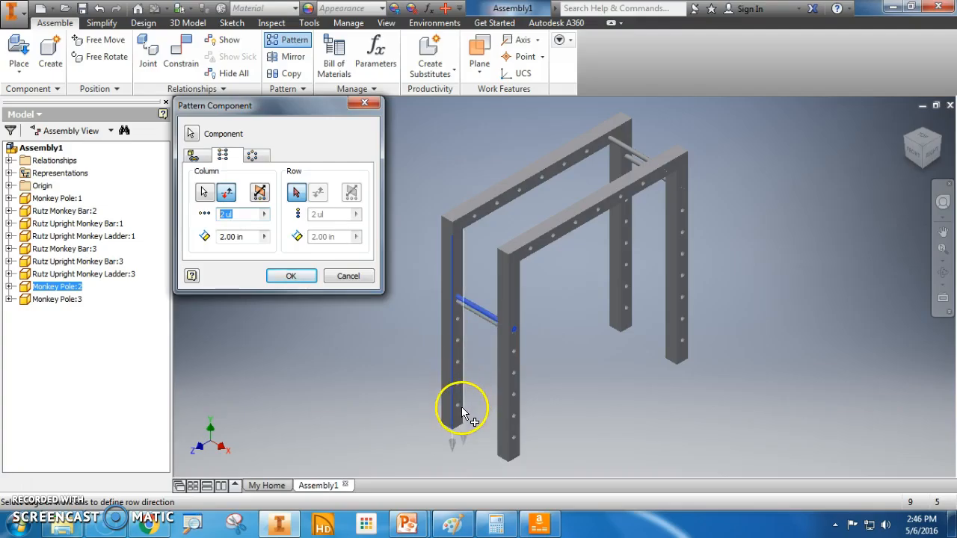
type("6")
left_click(242, 236)
type("10")
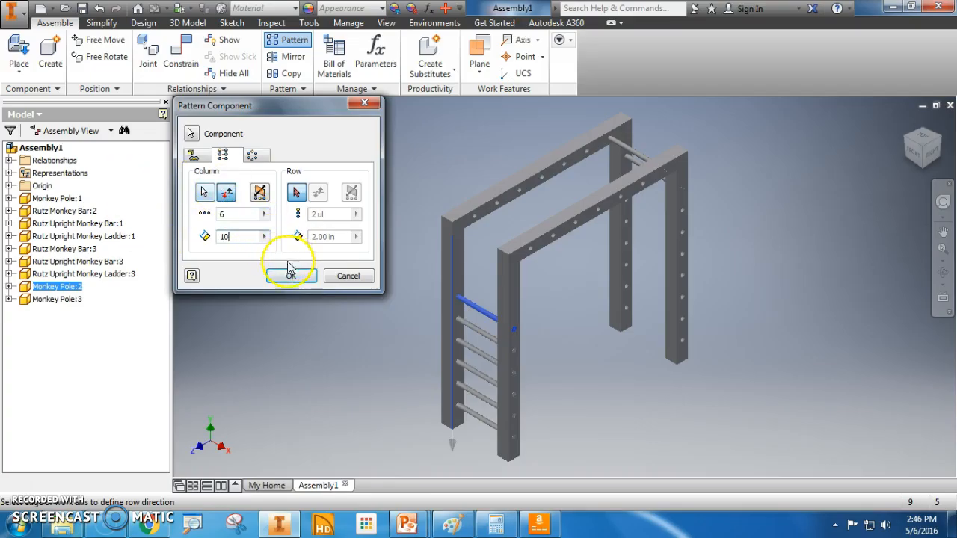
left_click(290, 275)
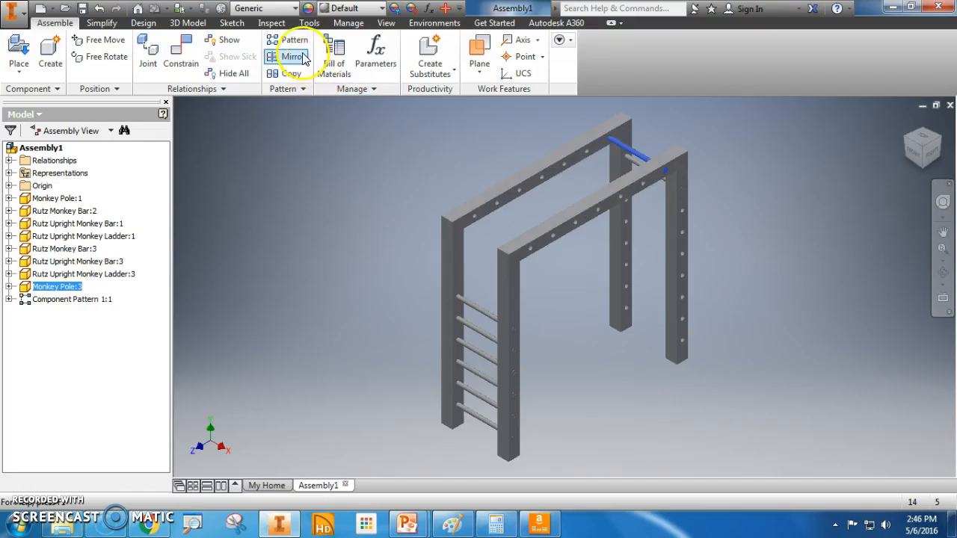
Pattern the overhead Monkey Pole rectangularly along the top bar edge: 7 poles, 12 in apart.
left_click(292, 39)
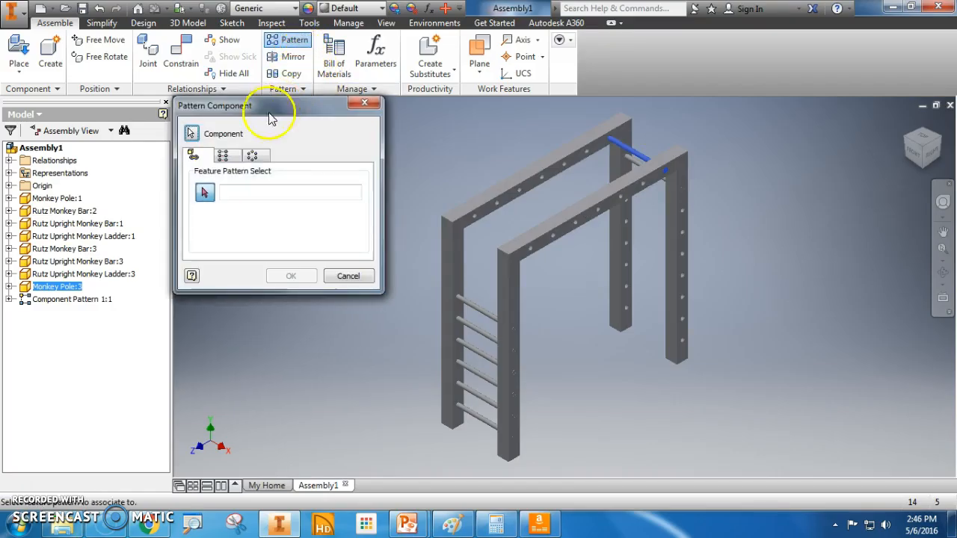
left_click(224, 155)
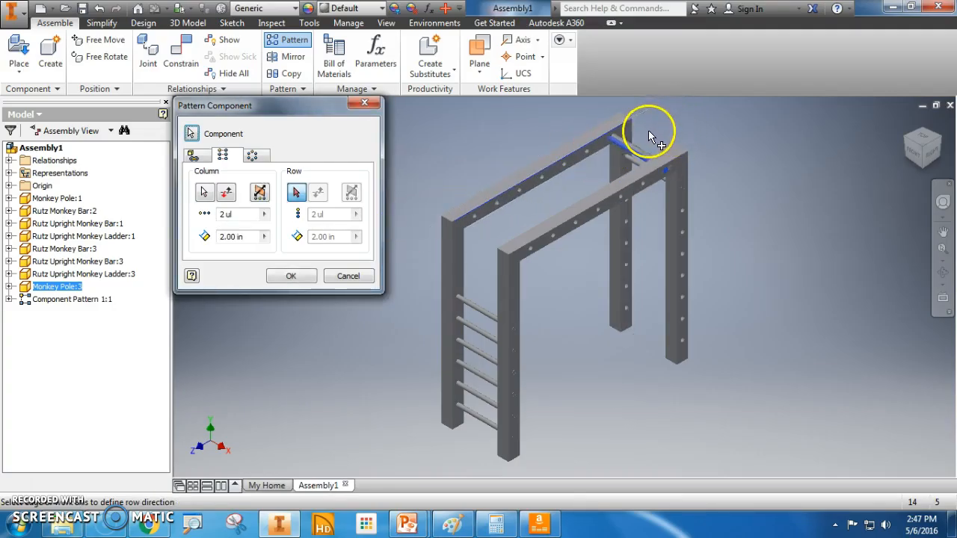
left_click(227, 191)
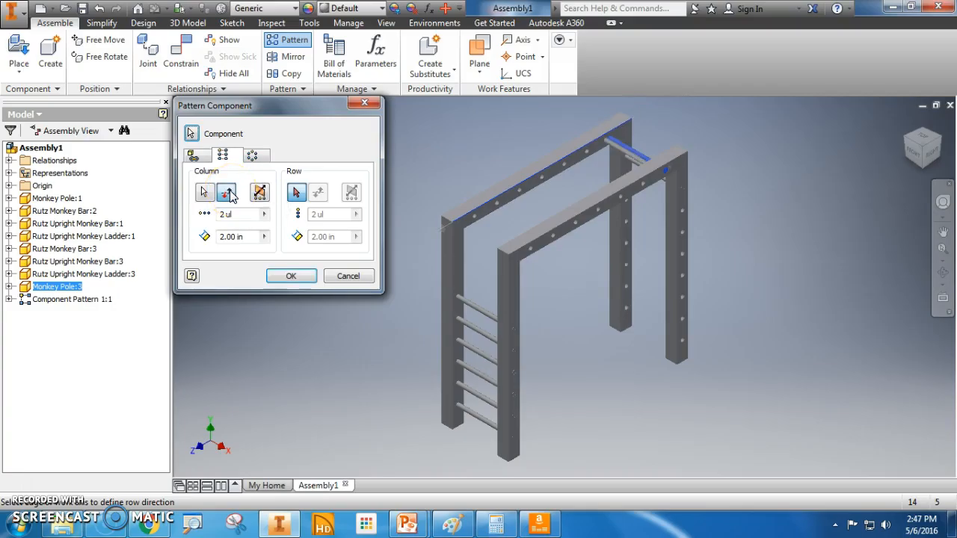
mouse_move(495, 209)
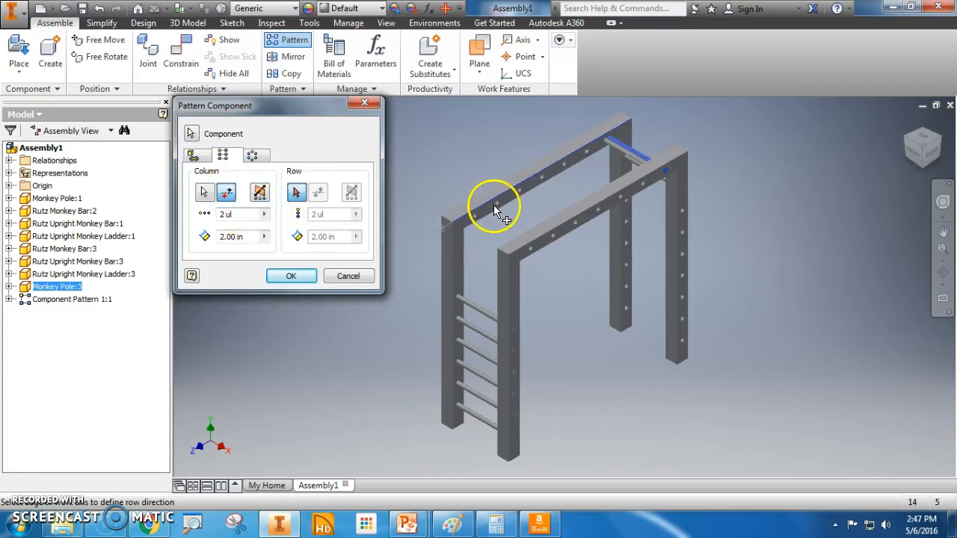
mouse_move(583, 161)
type("12")
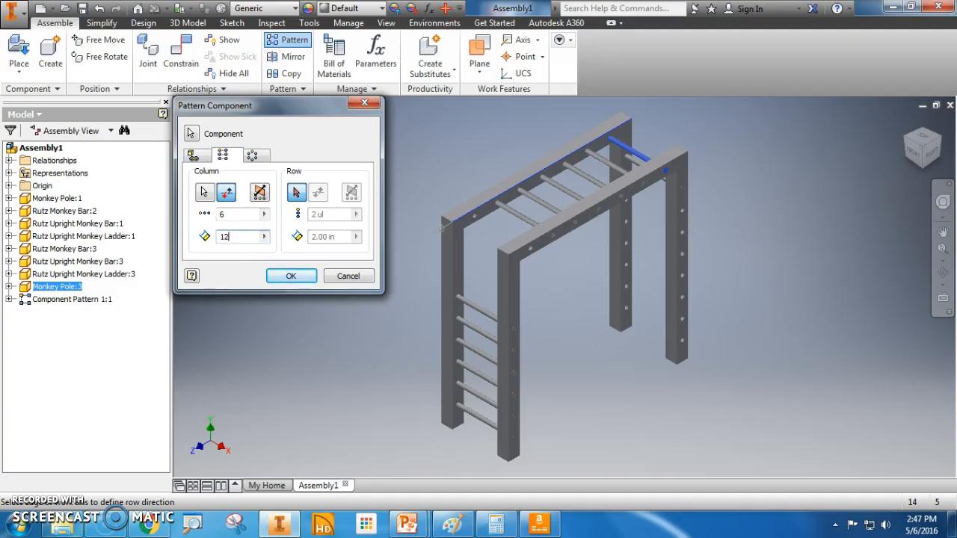
mouse_move(576, 206)
type("7")
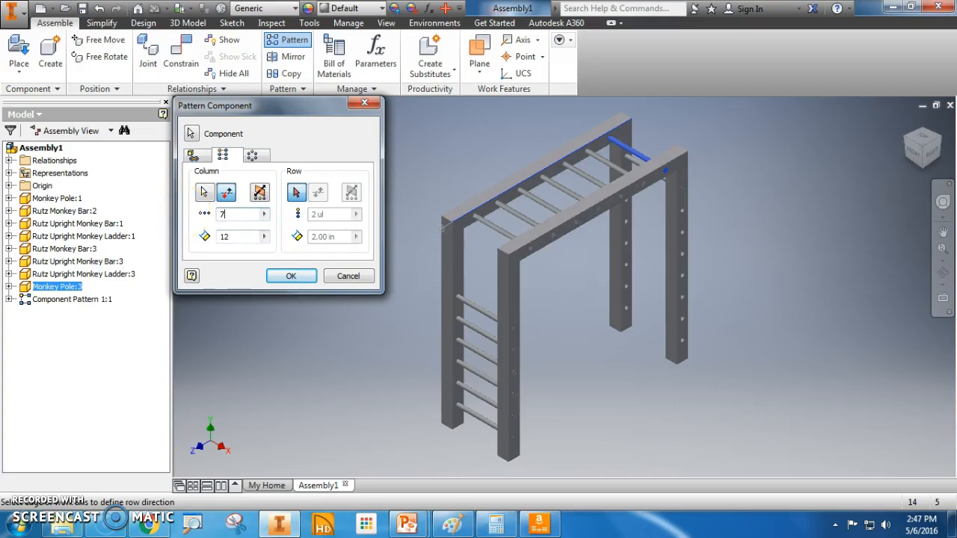
left_click(290, 275)
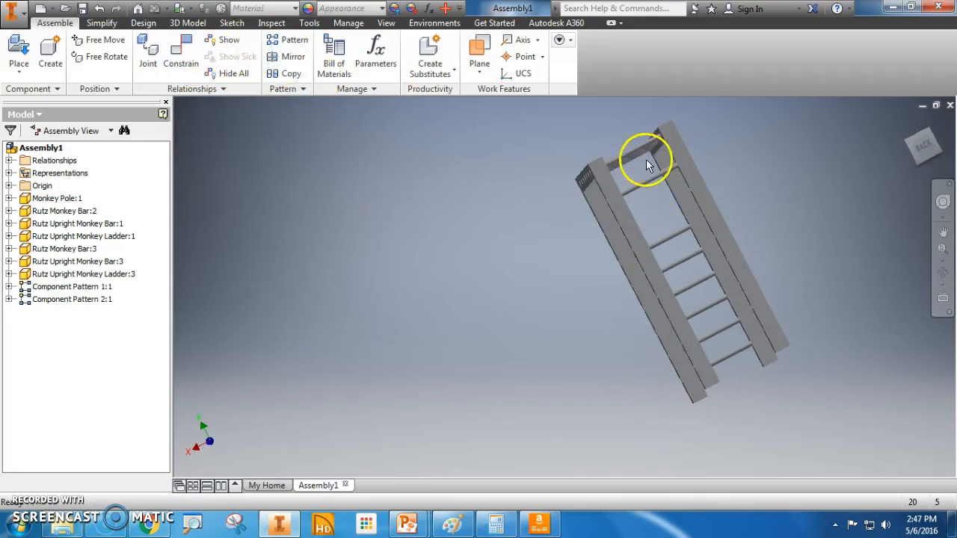
Pattern the second ladder's Monkey Pole rectangularly along its edge: 8 rungs, 10 in apart.
left_click(295, 39)
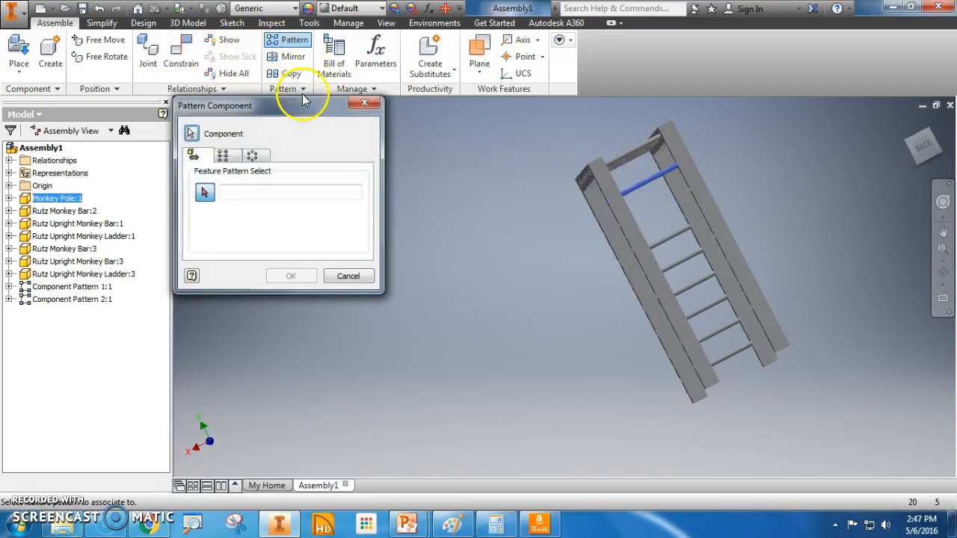
left_click(221, 154)
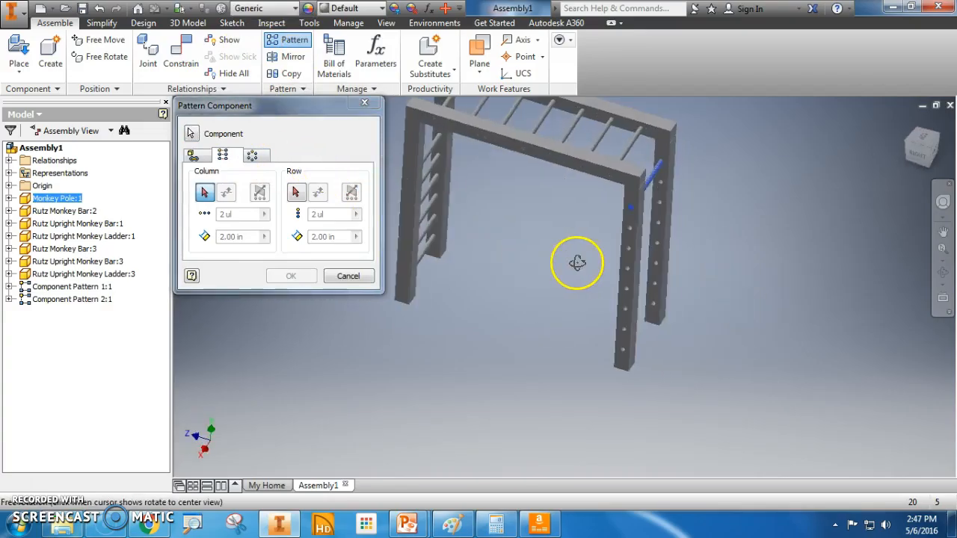
left_click_drag(576, 263, 681, 239)
type("8")
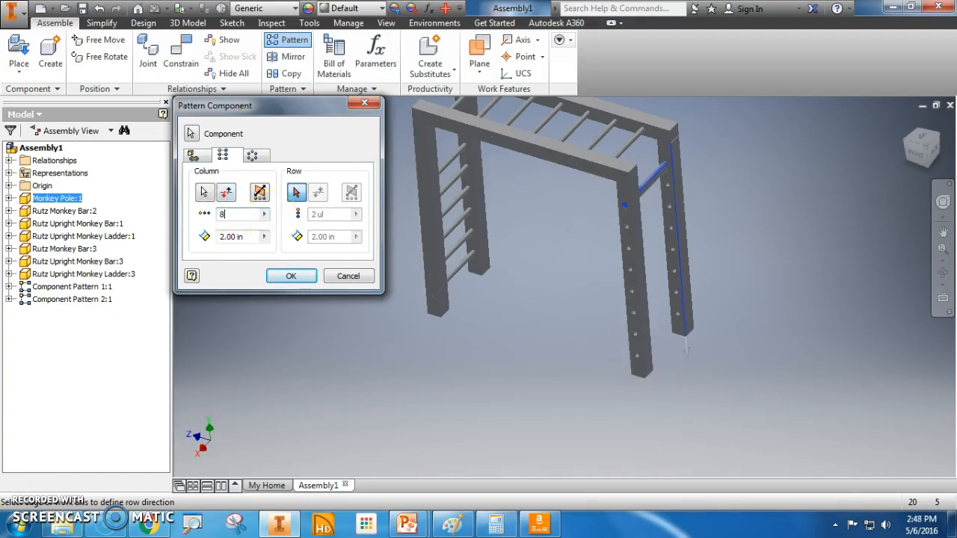
triple_click(232, 236)
type("10")
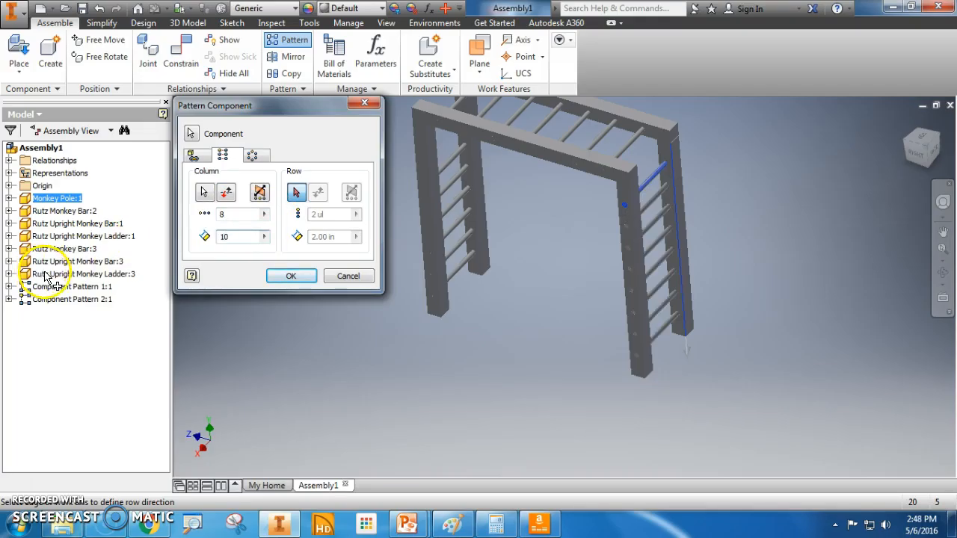
left_click(290, 276)
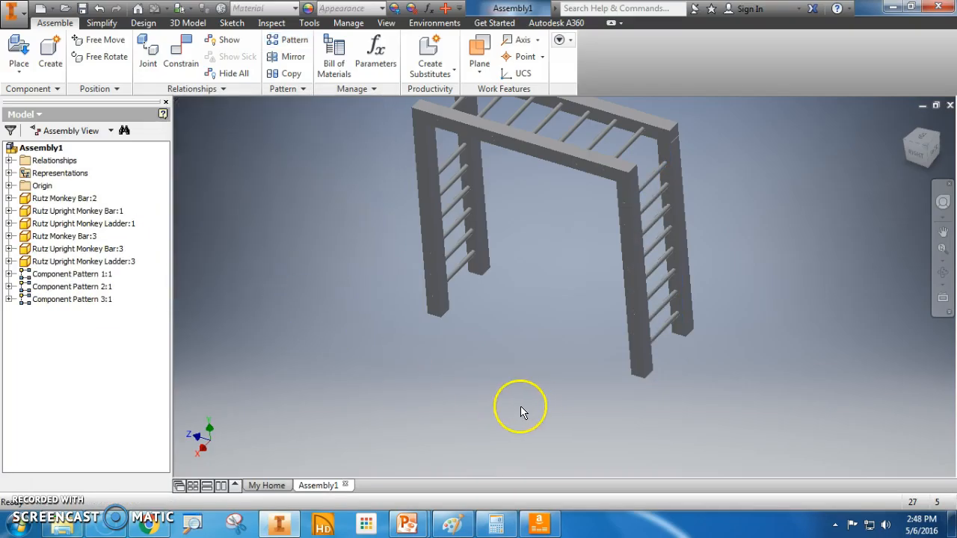
left_click_drag(523, 411, 606, 447)
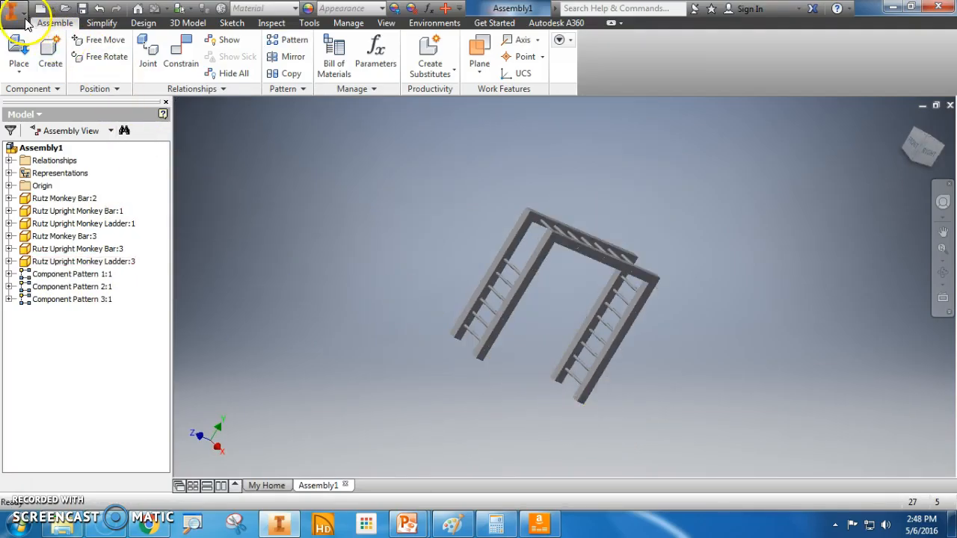
Begin saving and browse into the Playground > Monkey Bars folder.
left_click(13, 9)
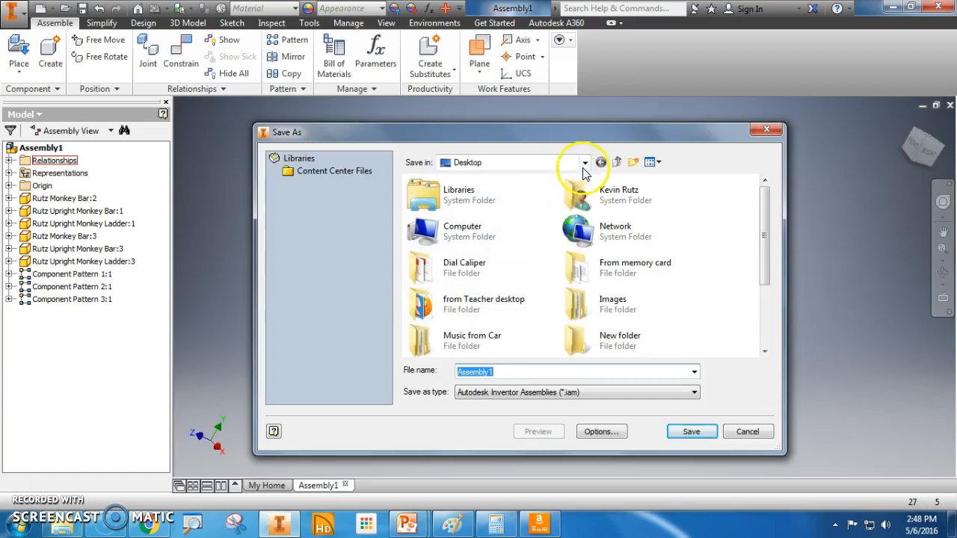
scroll("down", 3)
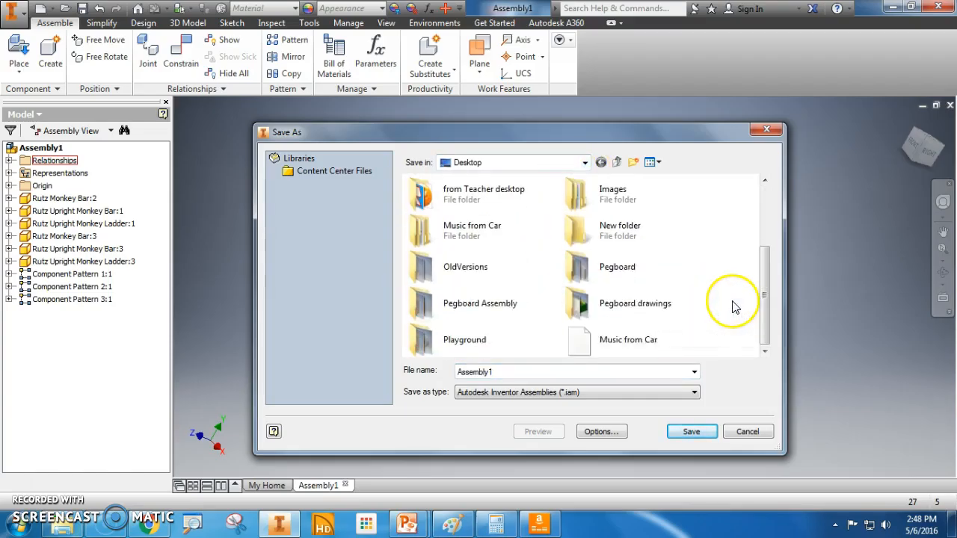
double_click(463, 340)
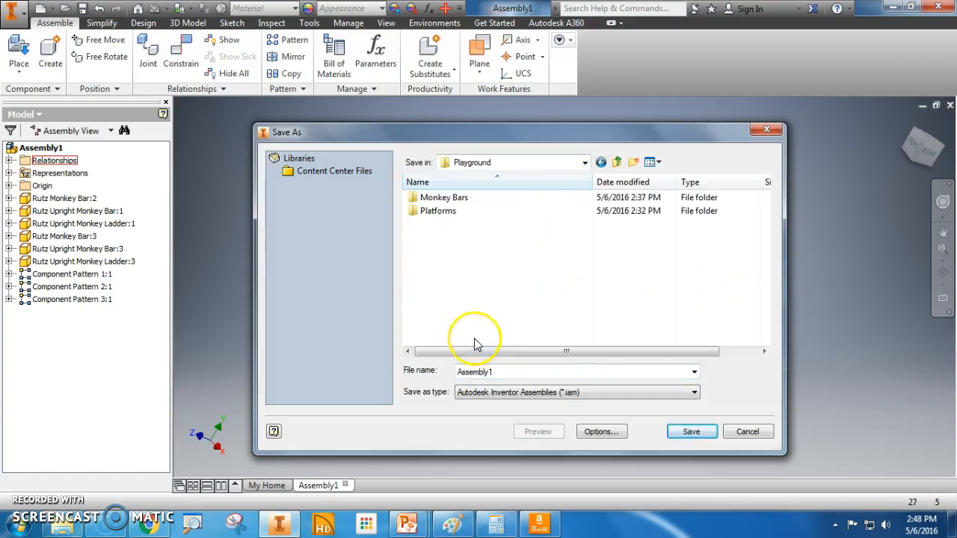
double_click(444, 197)
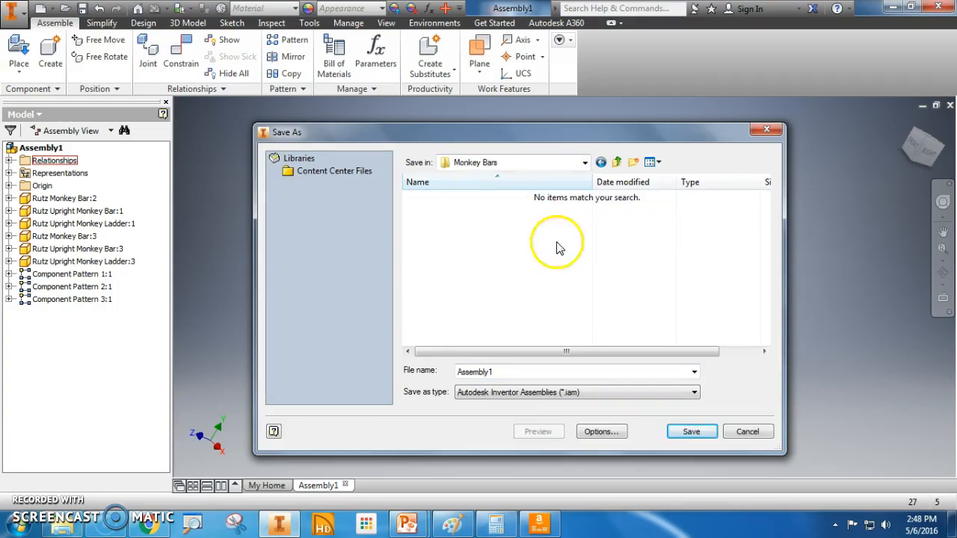
Replace the default file name with 'Finish Monkey Bar Assembly'.
triple_click(576, 371)
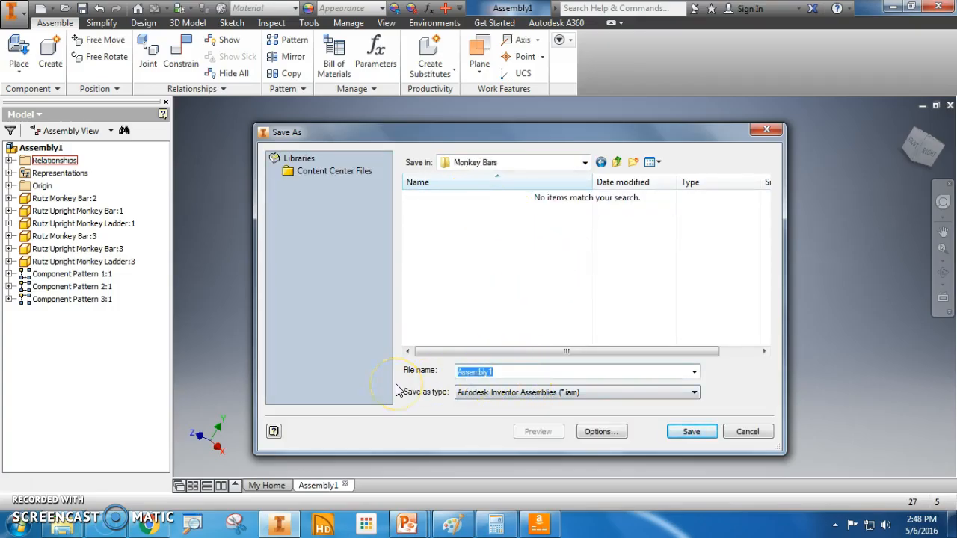
type("Finish")
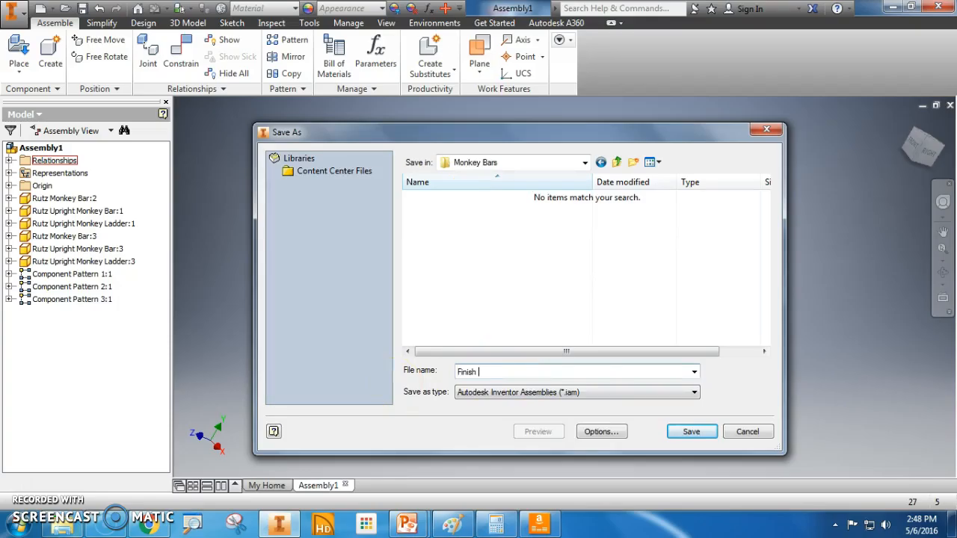
type("Monkey B")
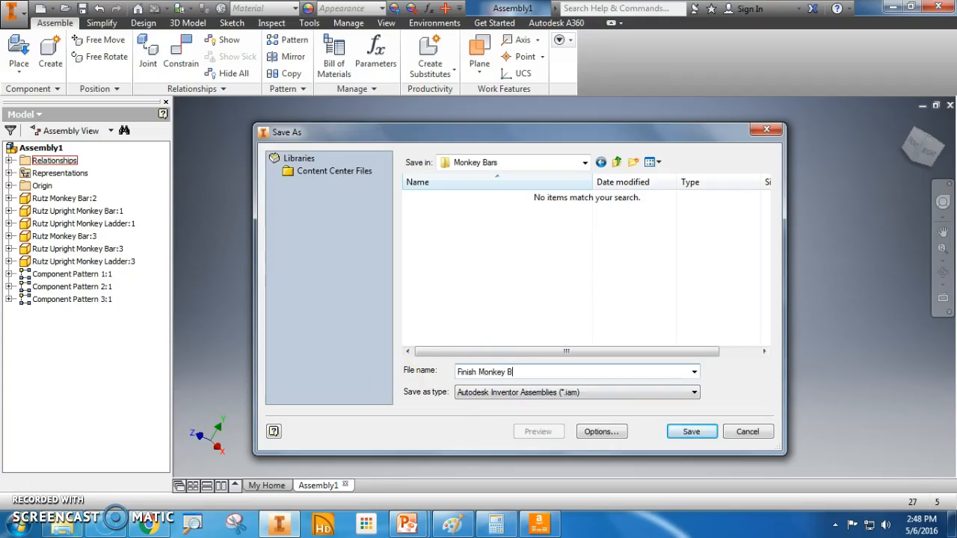
type("ar Assembl")
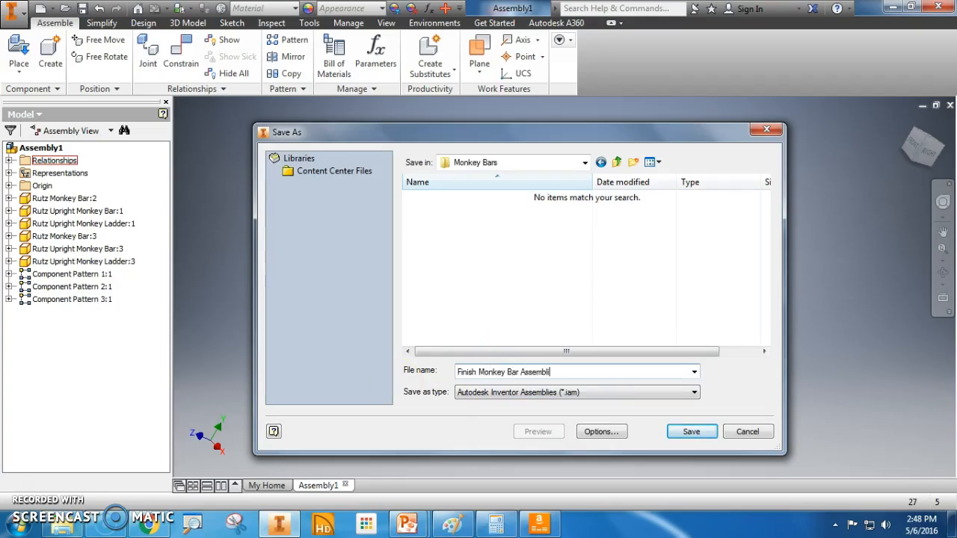